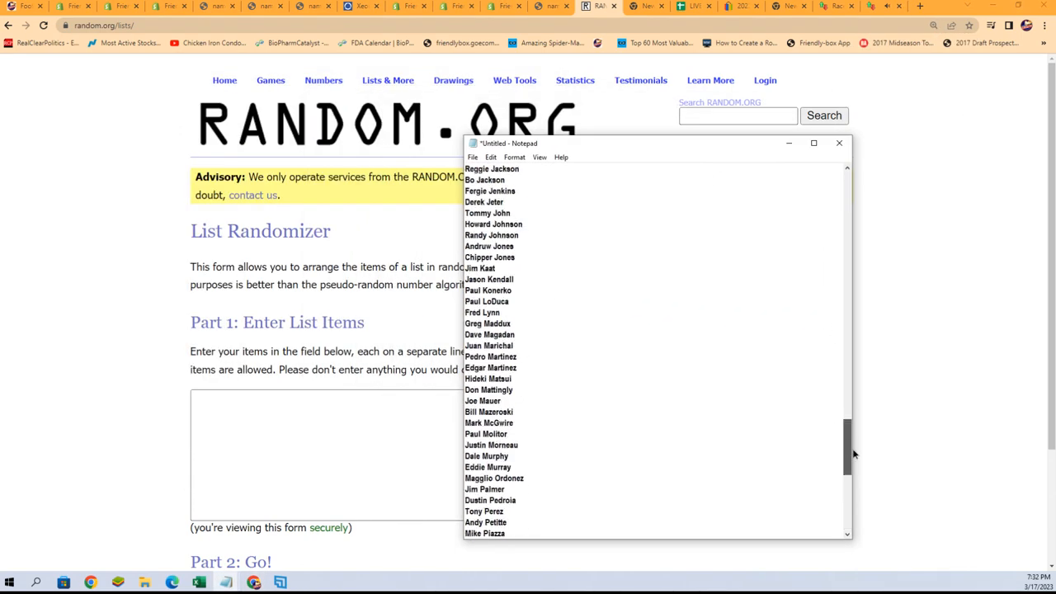
pyautogui.scroll(3)
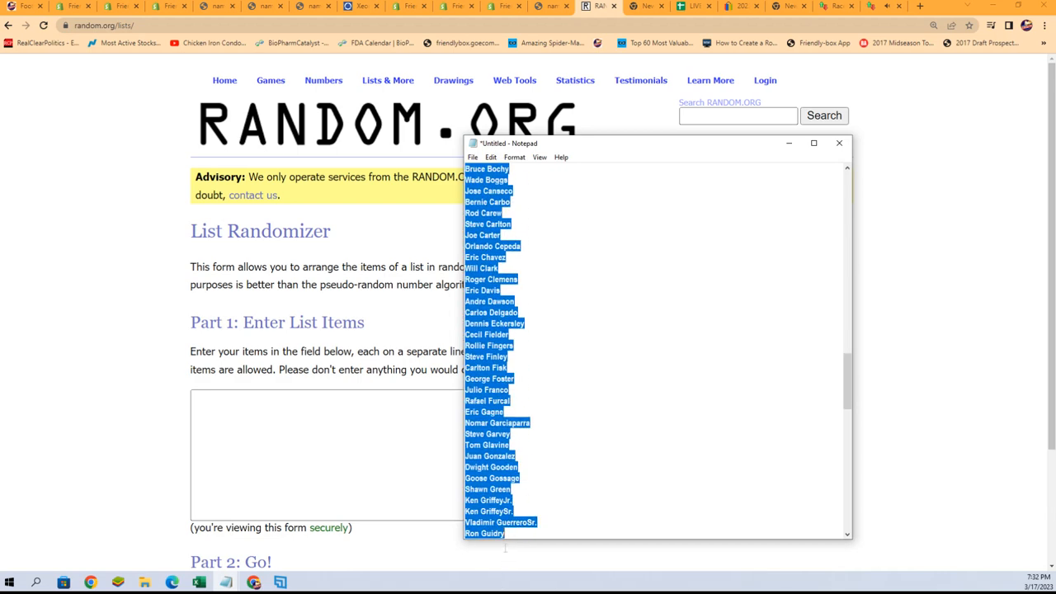
pyautogui.scroll(-3)
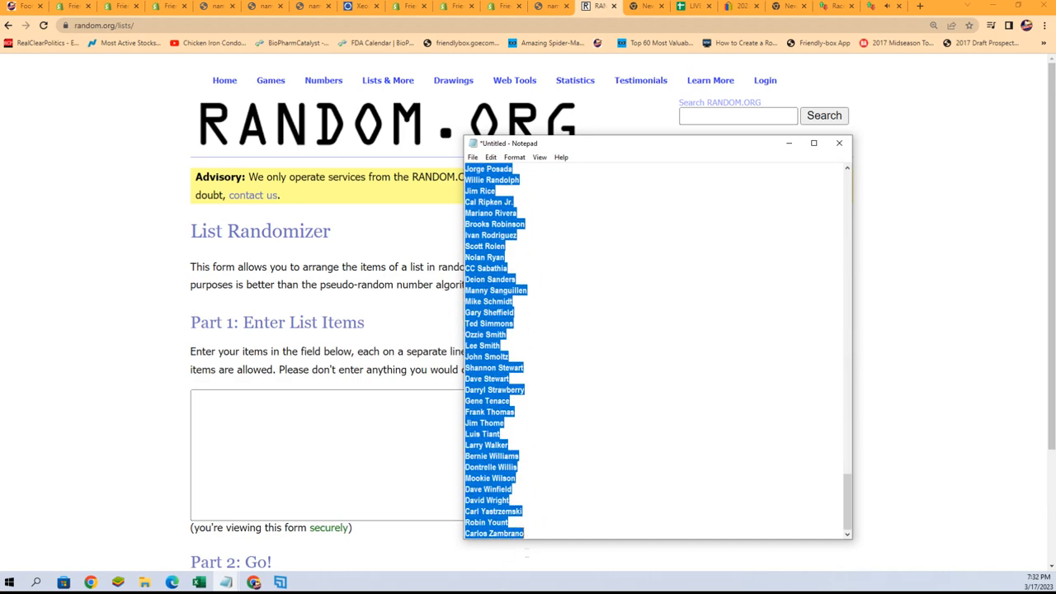
pyautogui.scroll(3)
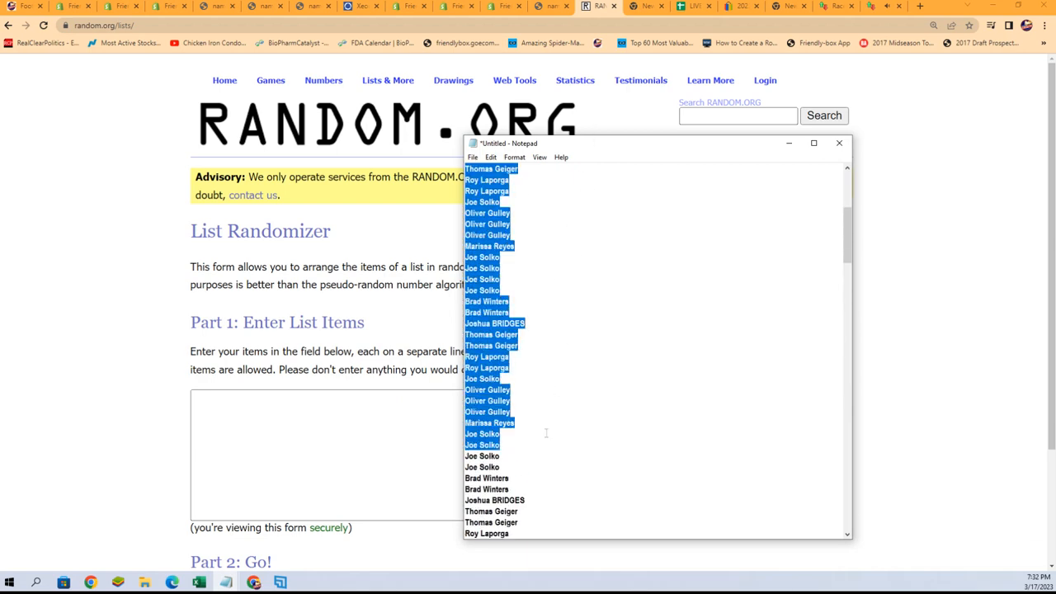
pyautogui.scroll(-3)
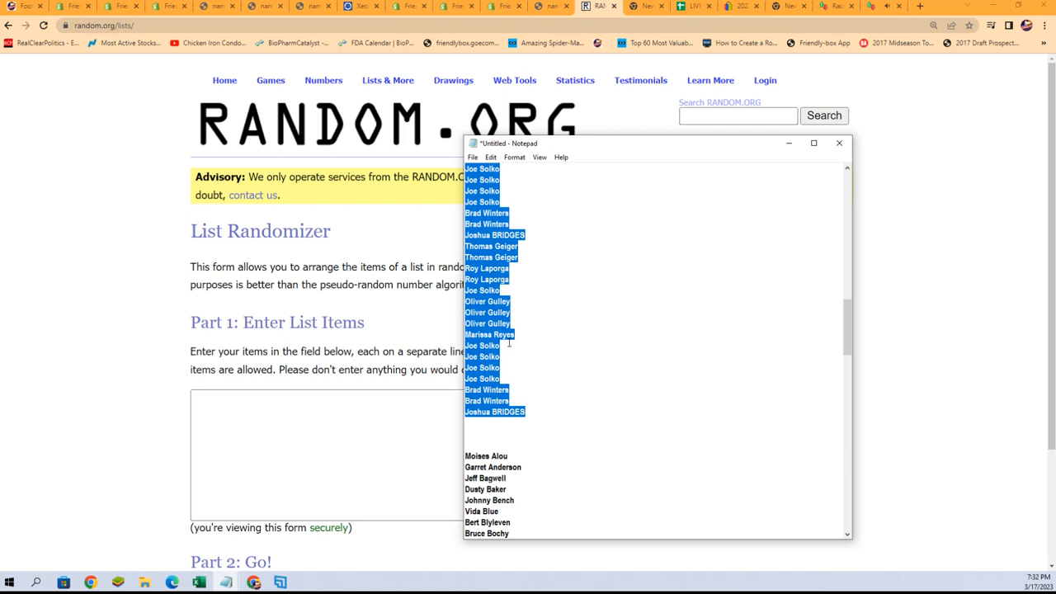
pyautogui.moveTo(779, 307)
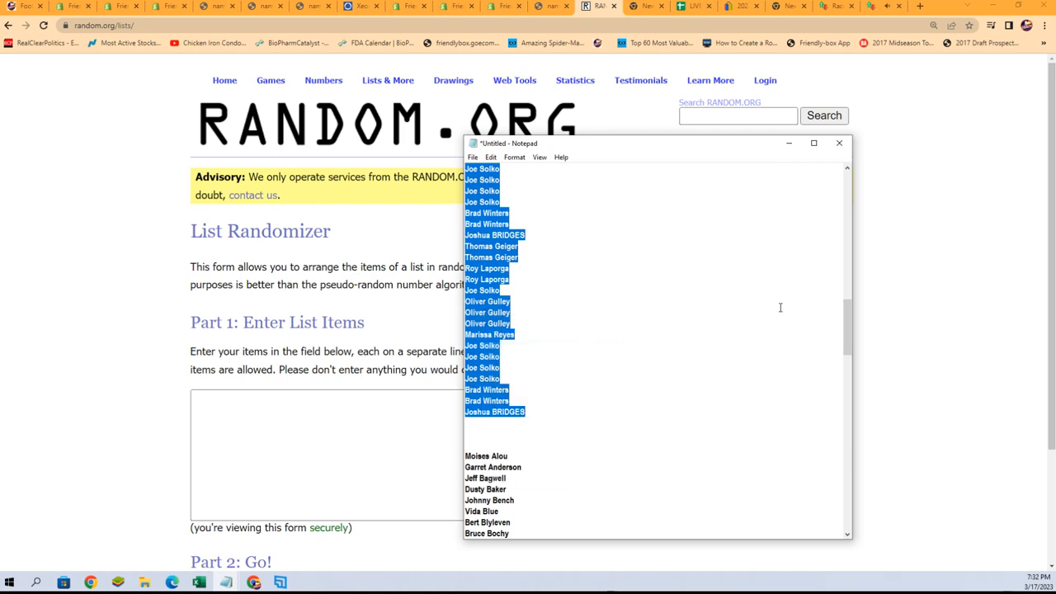
pyautogui.scroll(3)
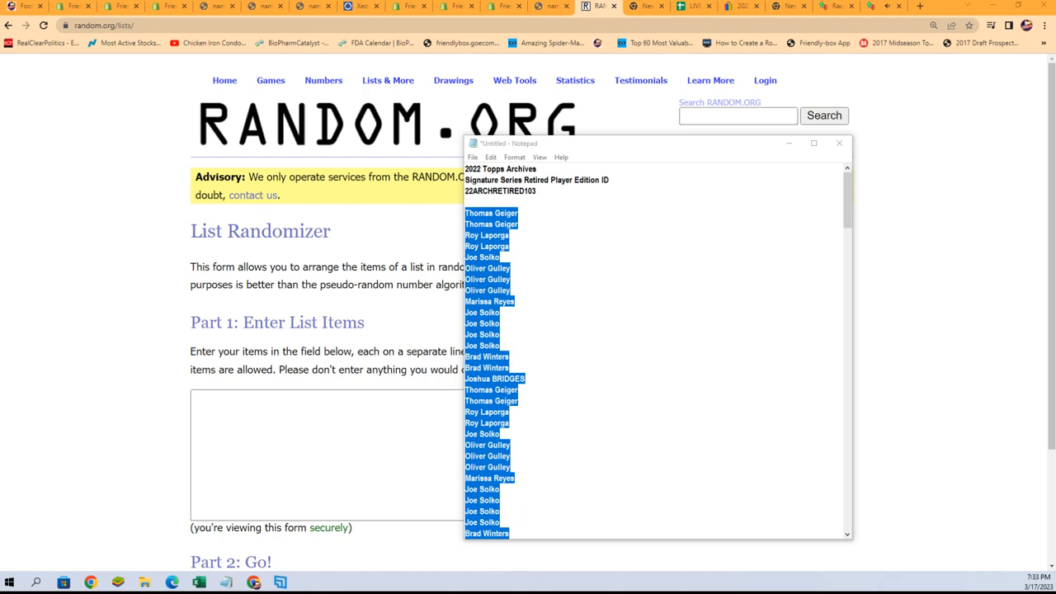
pyautogui.click(198, 582)
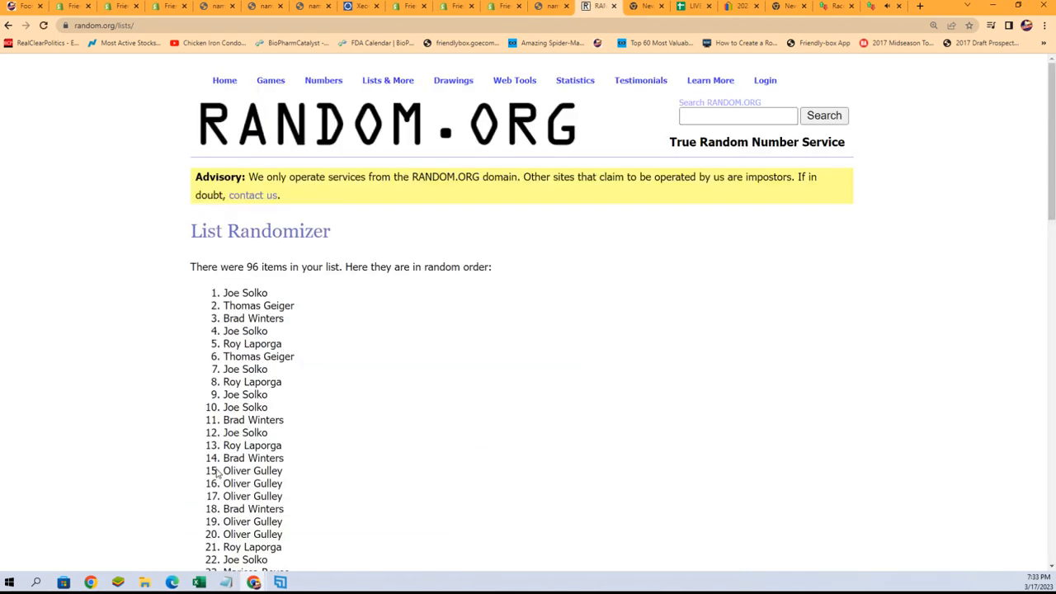
pyautogui.scroll(-3)
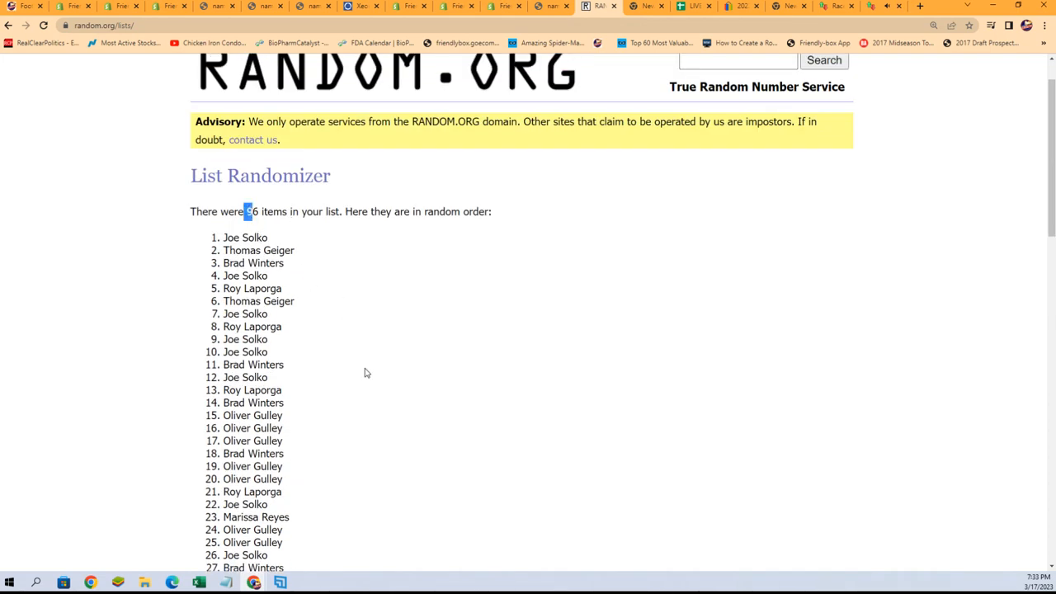
pyautogui.scroll(3)
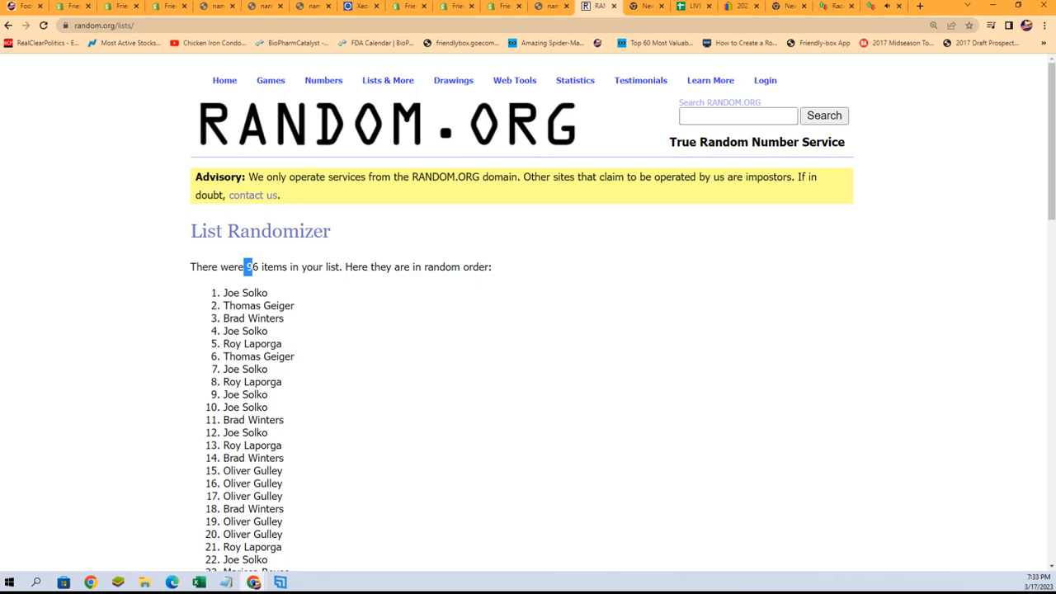
pyautogui.click(8, 25)
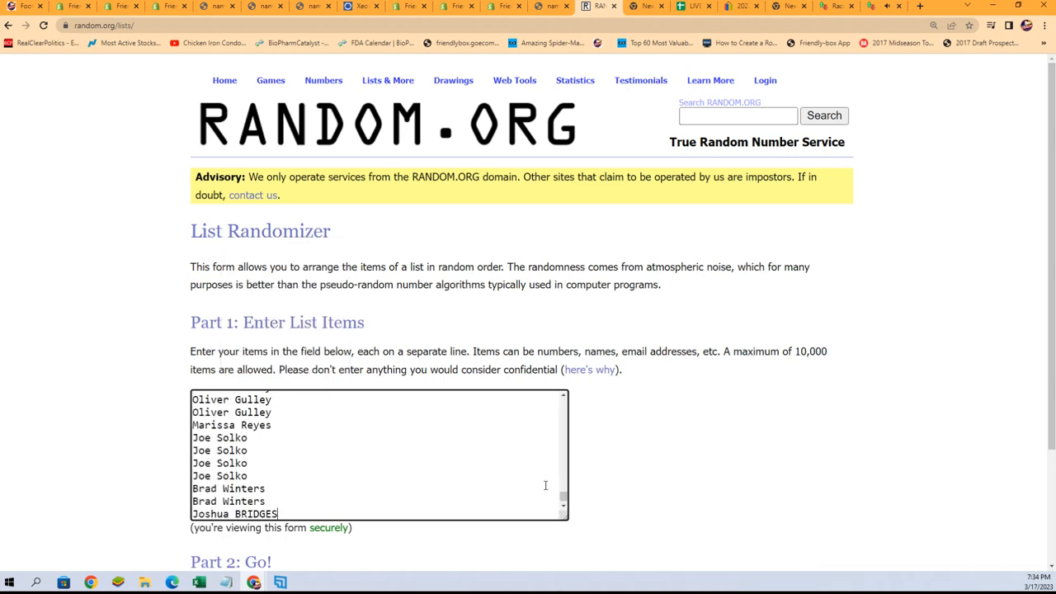
# - Randomize the 114-name owner list seven times and highlight the final shuffled names
pyautogui.scroll(-3)
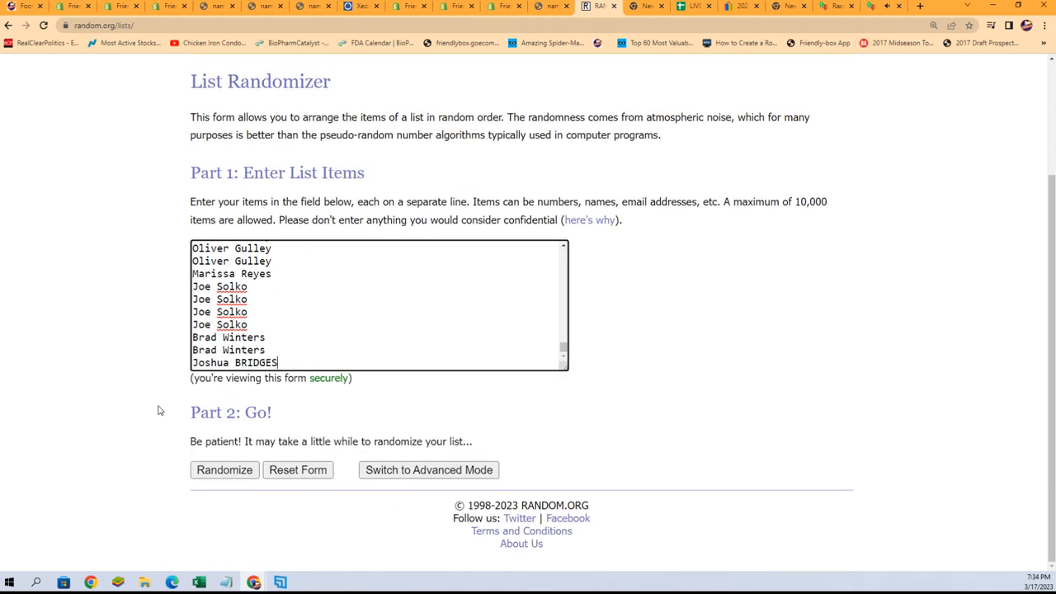
pyautogui.click(223, 470)
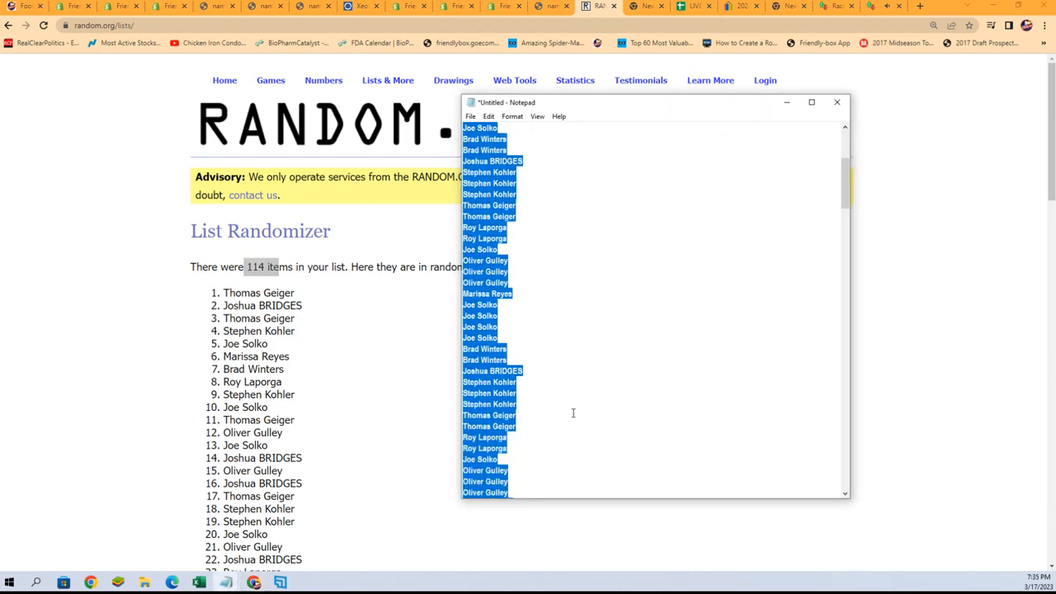
pyautogui.scroll(-3)
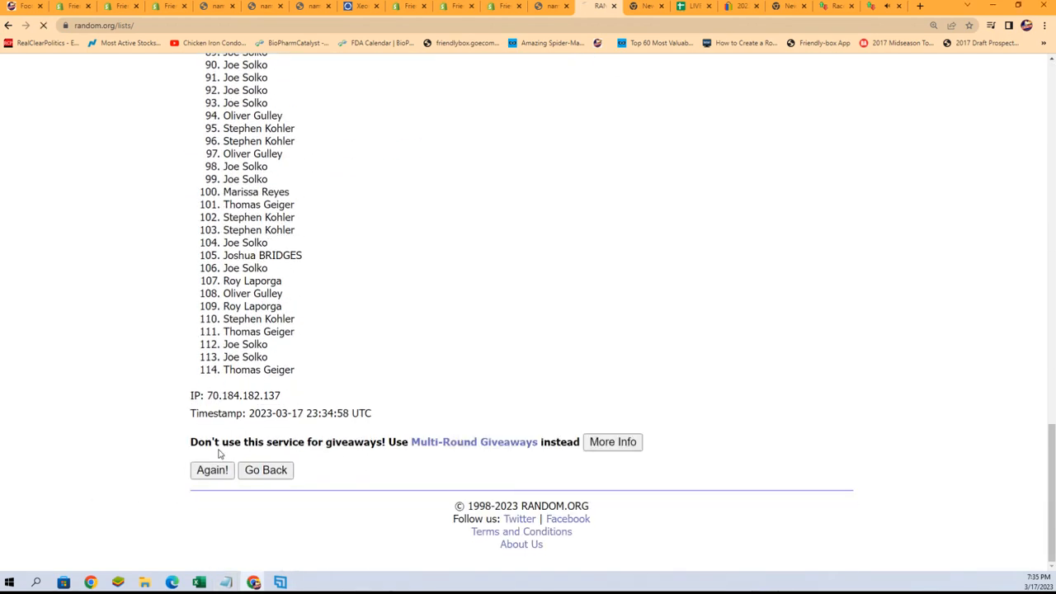
pyautogui.click(212, 470)
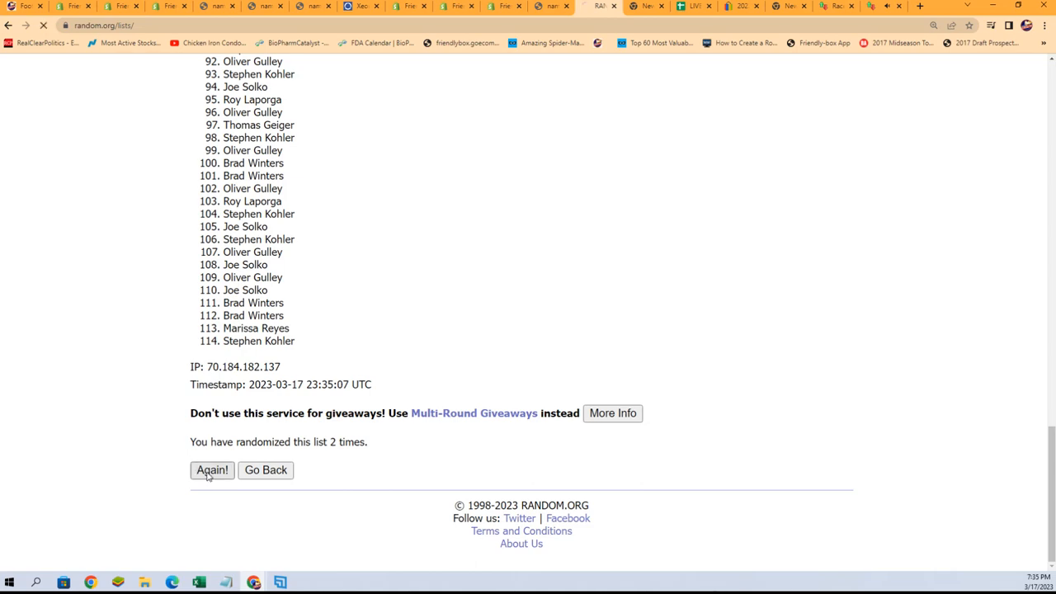
pyautogui.click(212, 469)
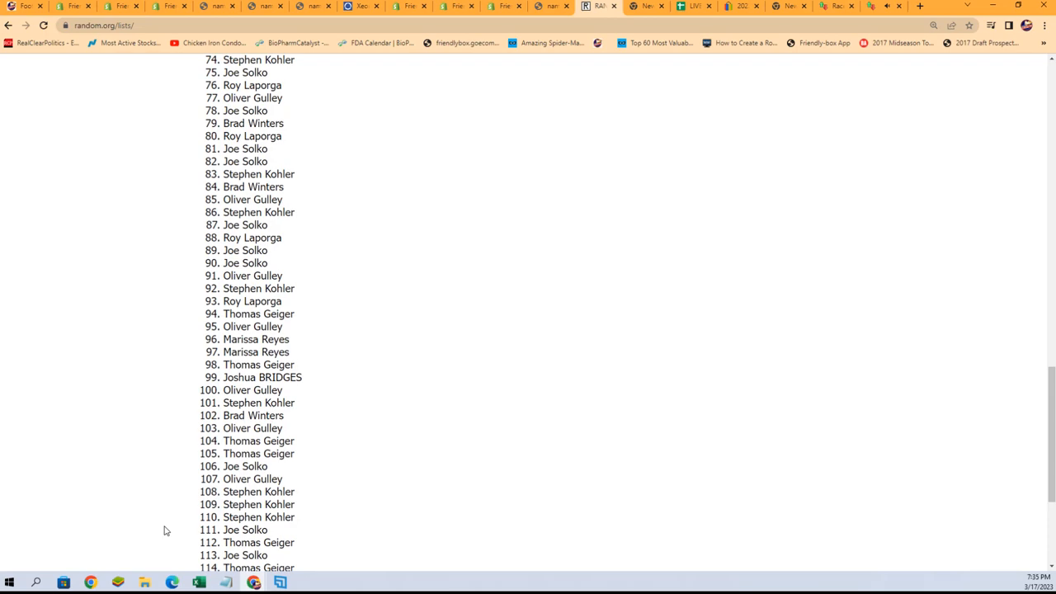
pyautogui.scroll(3)
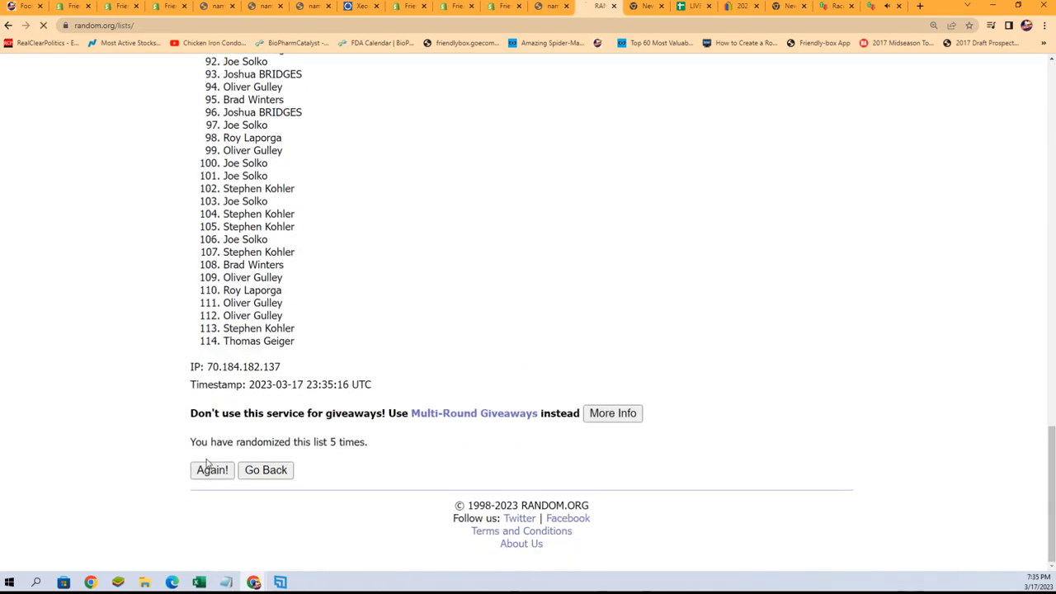
pyautogui.click(211, 469)
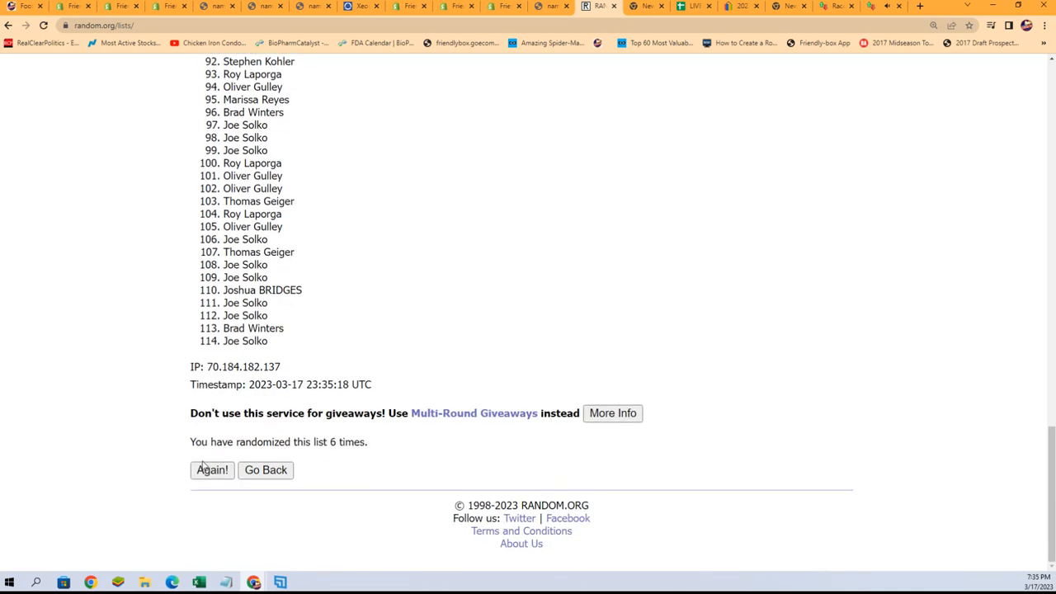
pyautogui.click(211, 469)
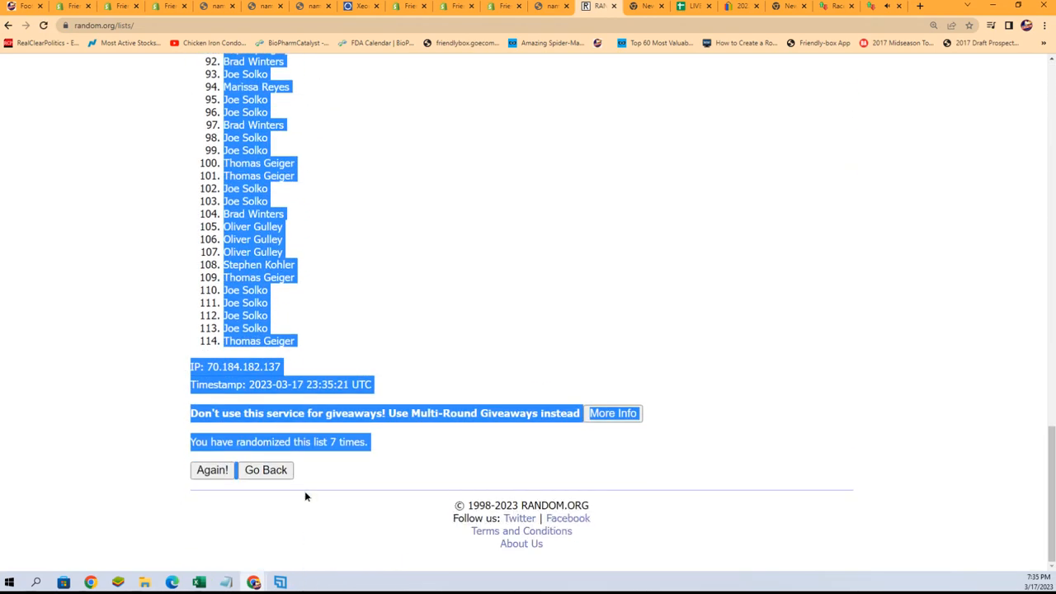
pyautogui.click(305, 496)
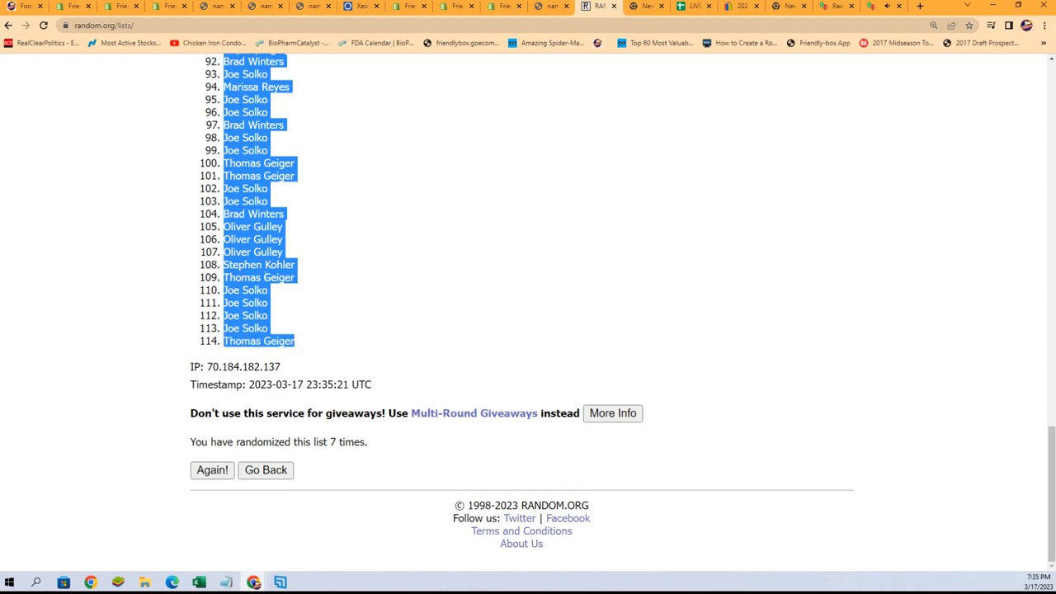
pyautogui.scroll(3)
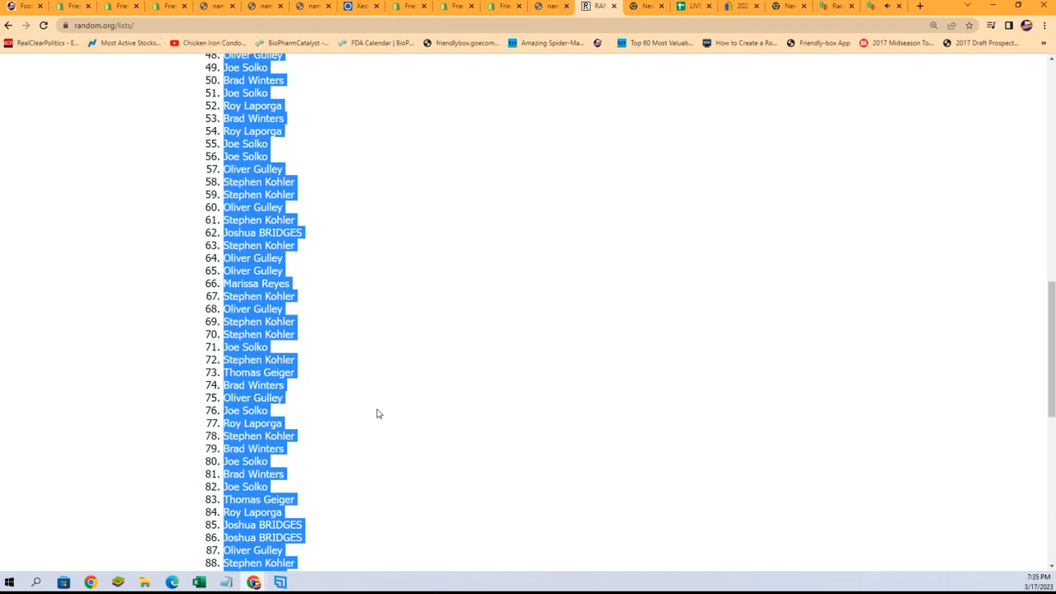
# - Paste the shuffled owner names into Excel as plain text starting at cell A2
pyautogui.scroll(3)
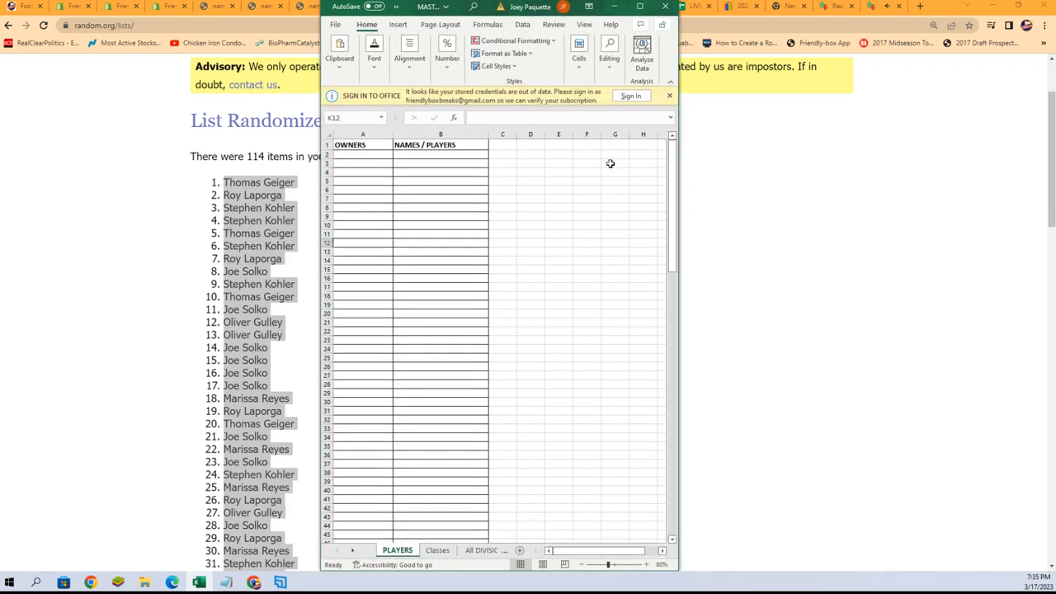
pyautogui.click(669, 95)
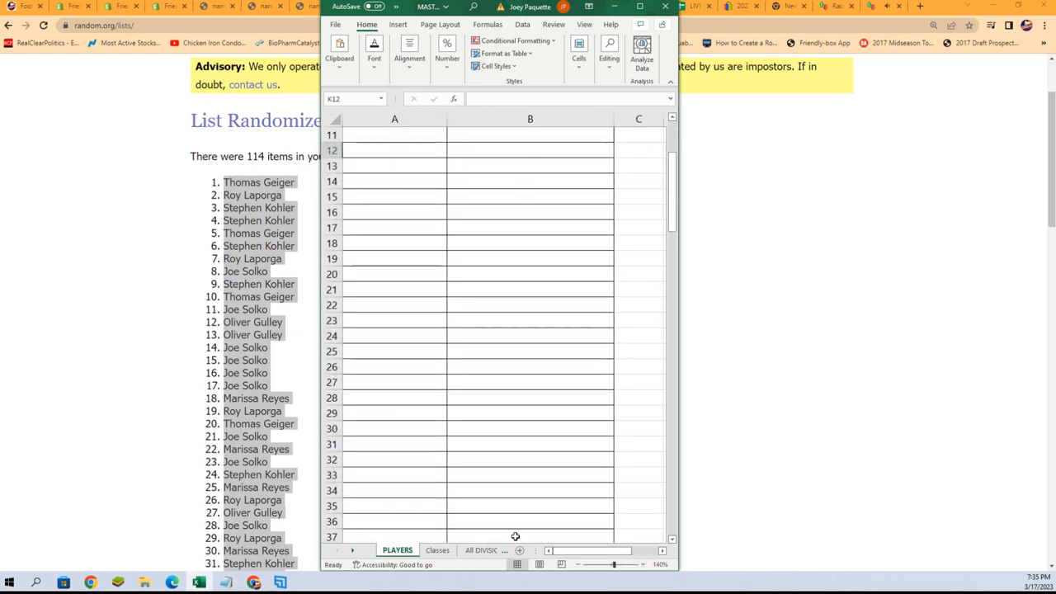
pyautogui.click(394, 154)
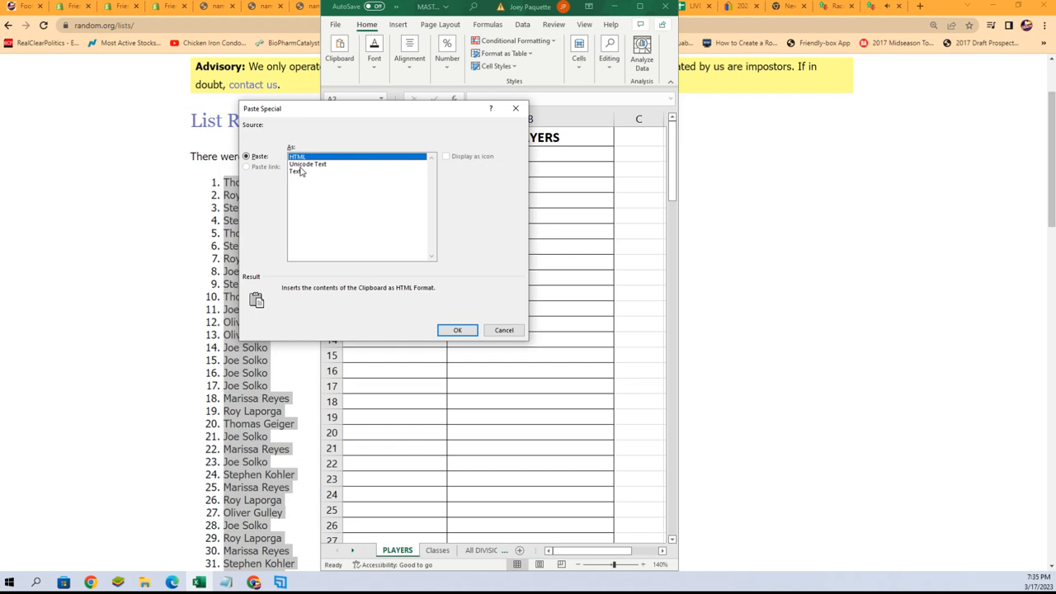
pyautogui.click(457, 330)
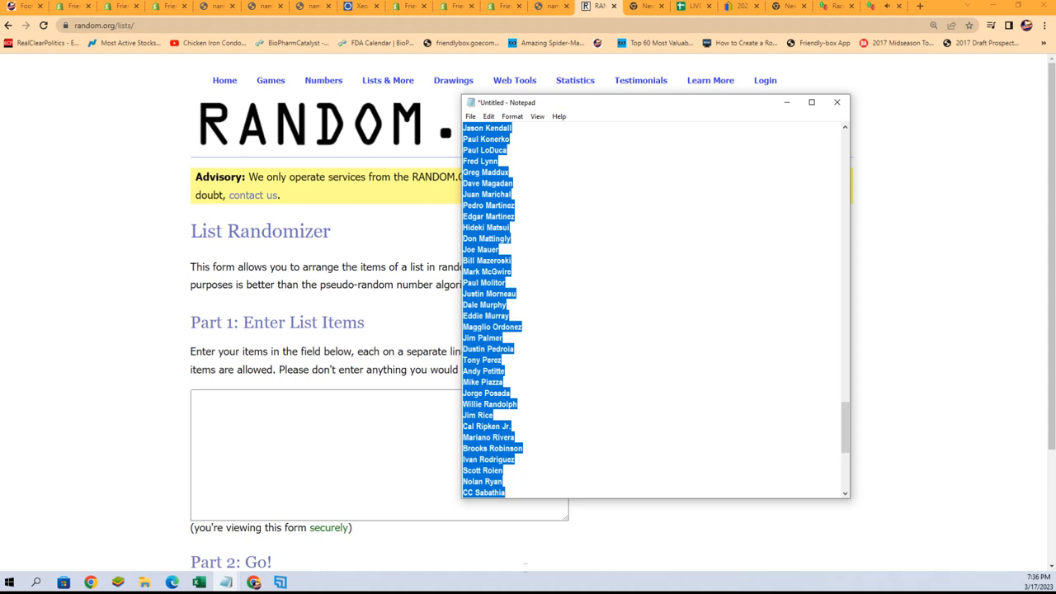
# - Paste the 114 player names into the list field and randomize them
pyautogui.scroll(-3)
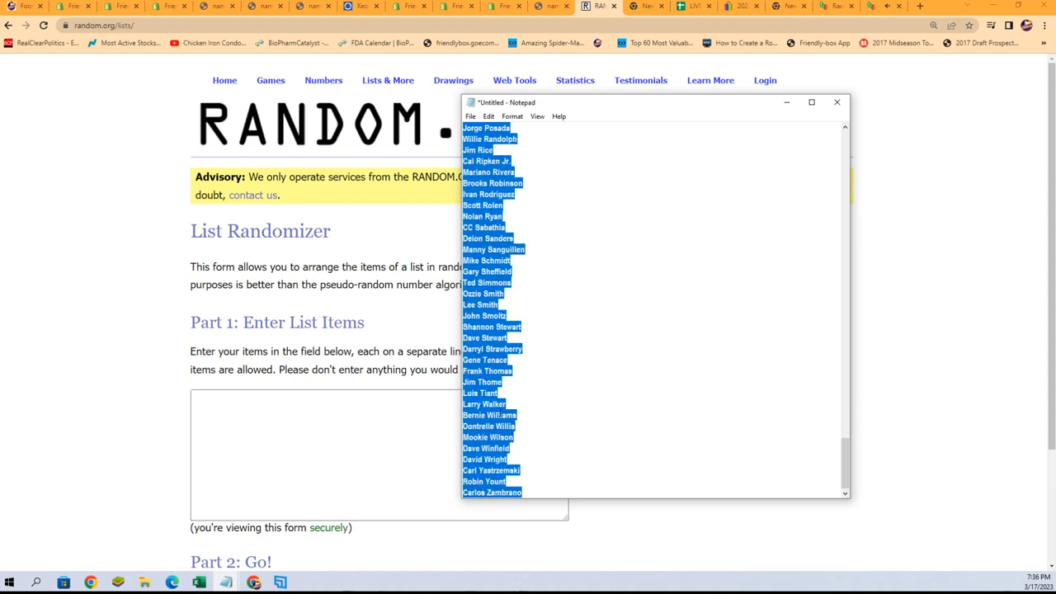
pyautogui.click(483, 393)
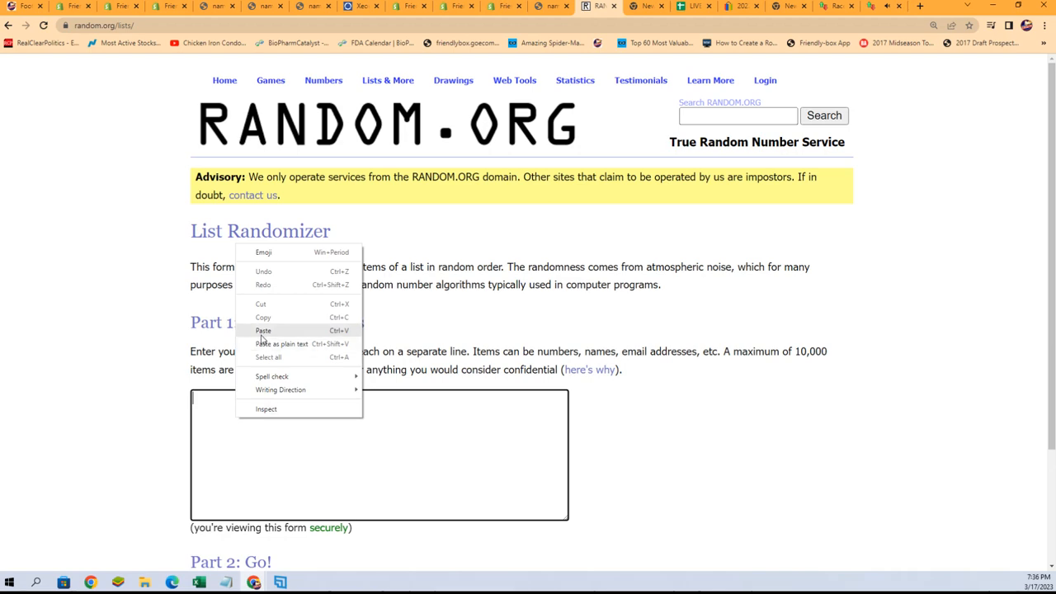
pyautogui.click(263, 330)
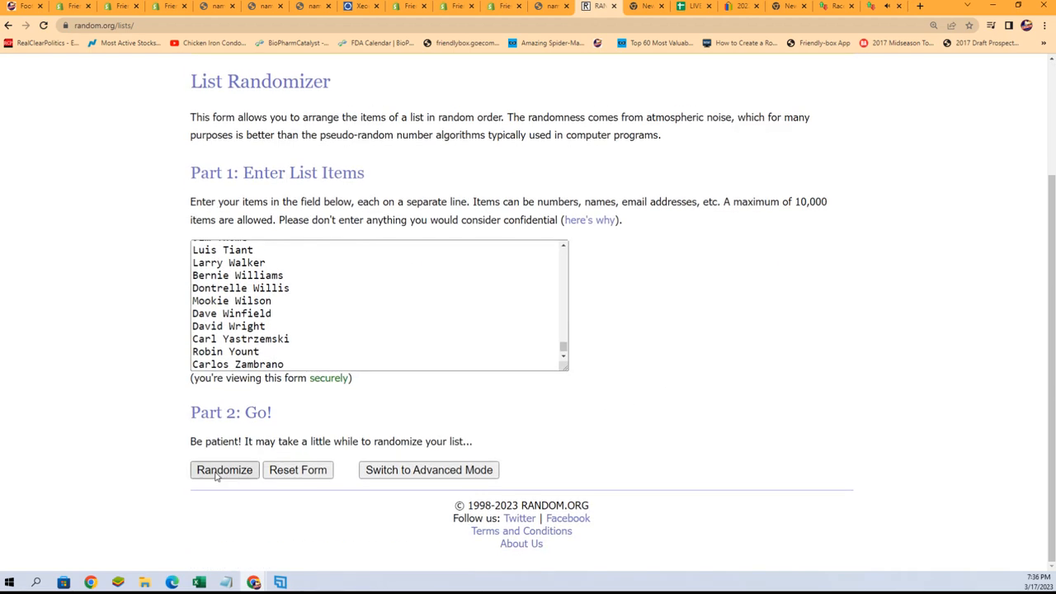
pyautogui.click(223, 469)
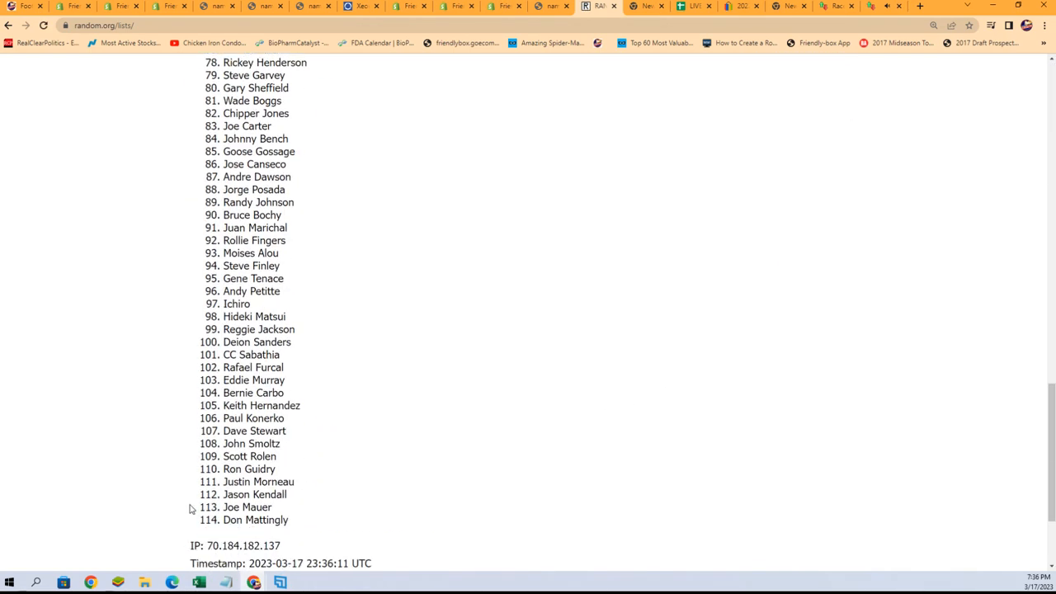
# - Reshuffle the player list three more times, leaving the final order highlighted
pyautogui.scroll(3)
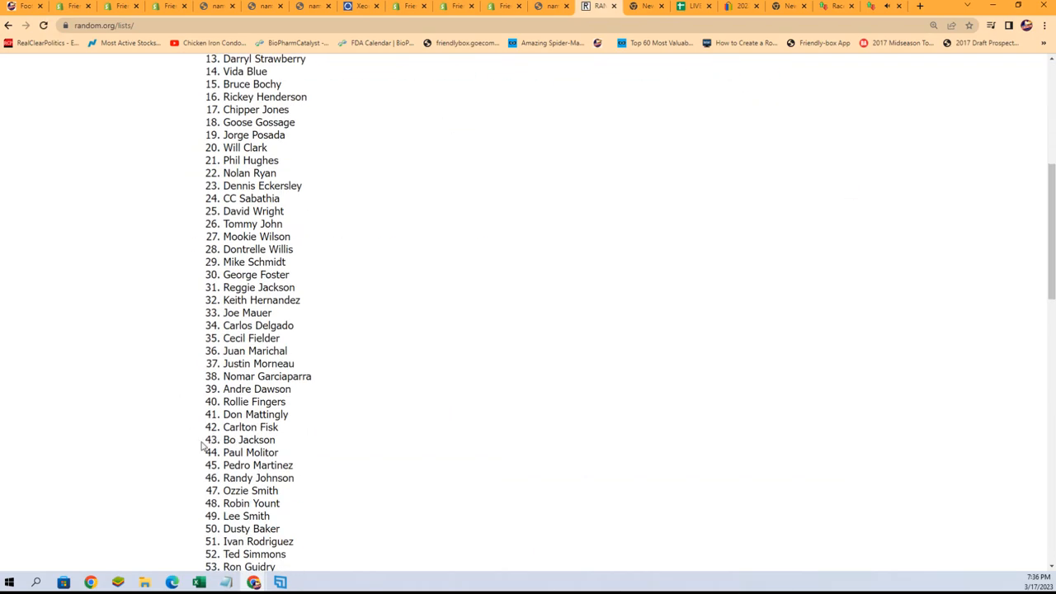
pyautogui.scroll(3)
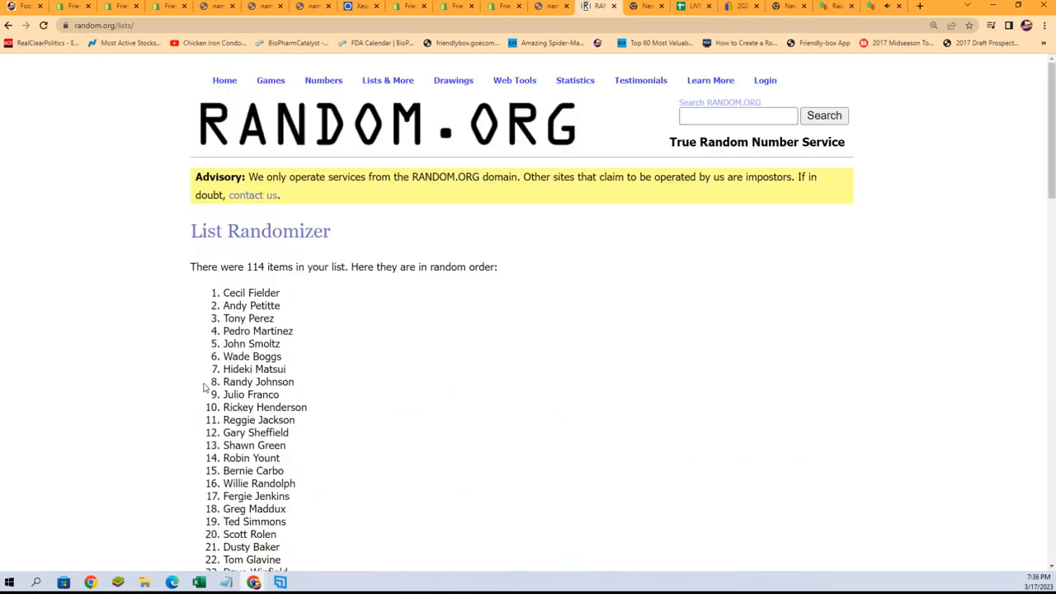
pyautogui.scroll(-3)
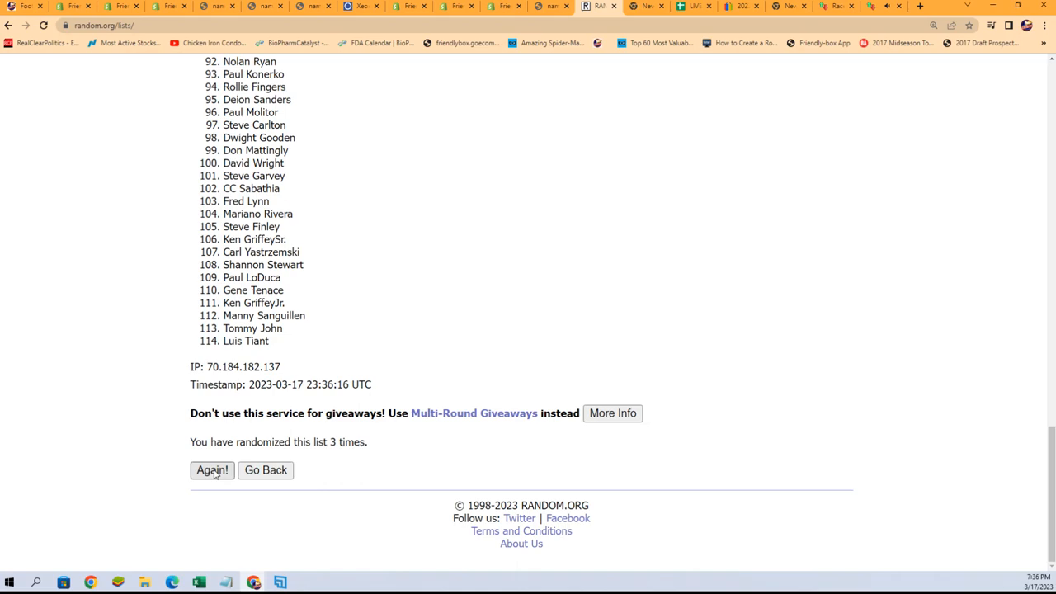
pyautogui.click(211, 470)
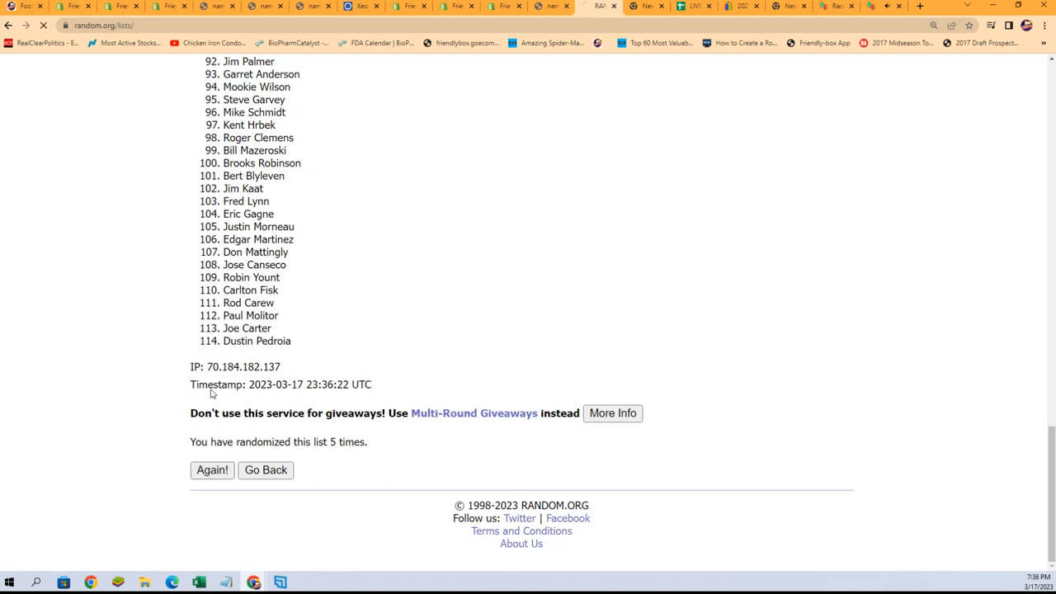
pyautogui.click(212, 470)
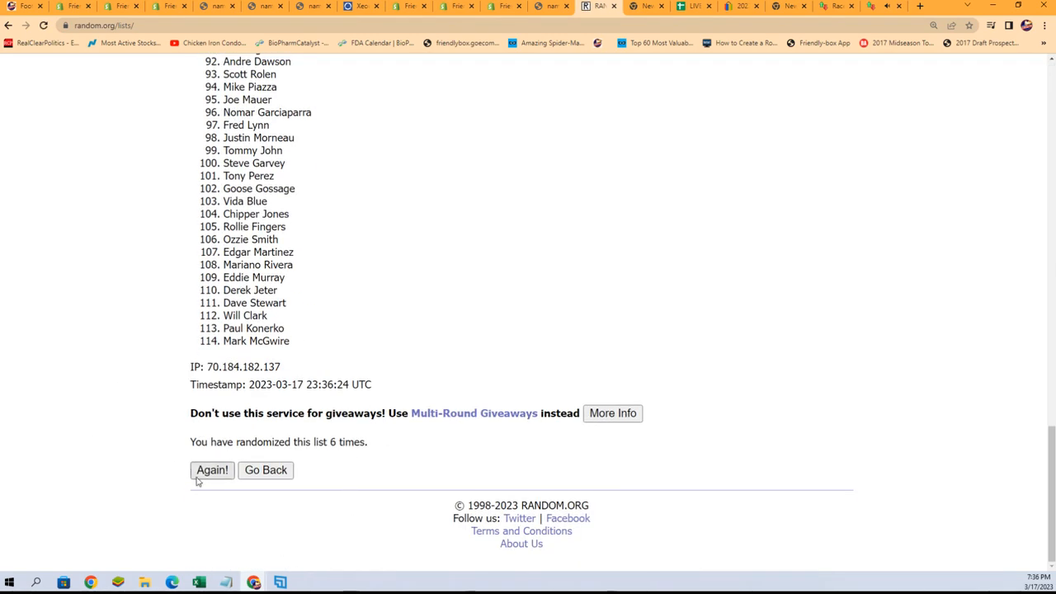
pyautogui.click(212, 469)
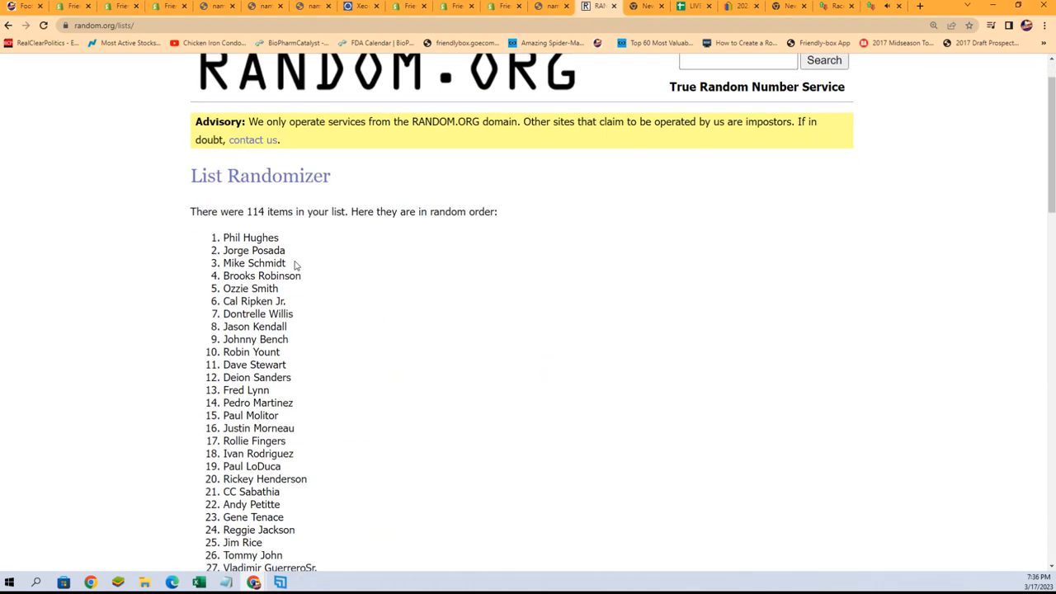
pyautogui.scroll(-3)
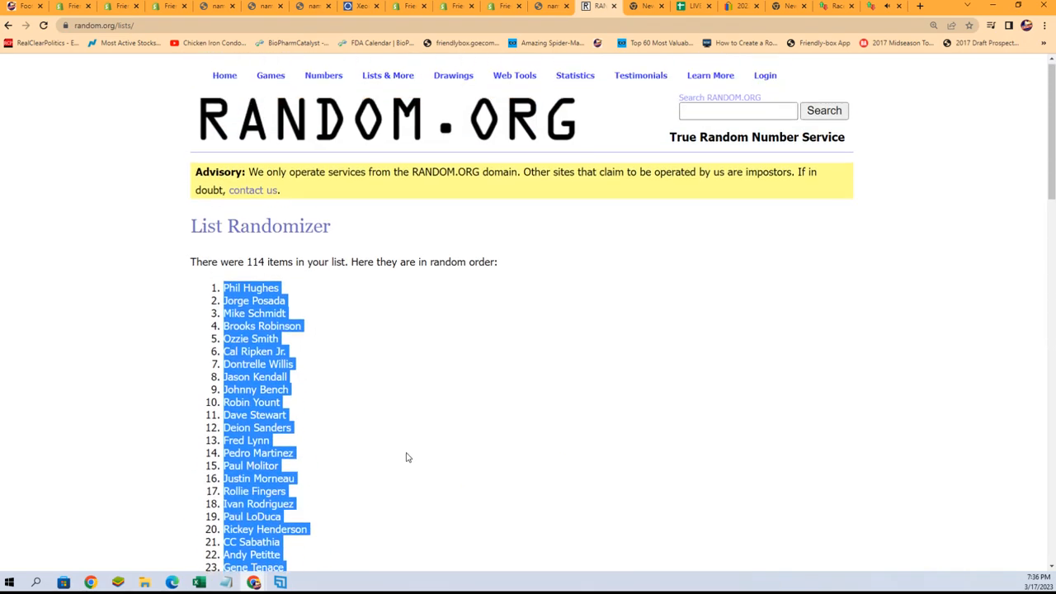
pyautogui.scroll(-3)
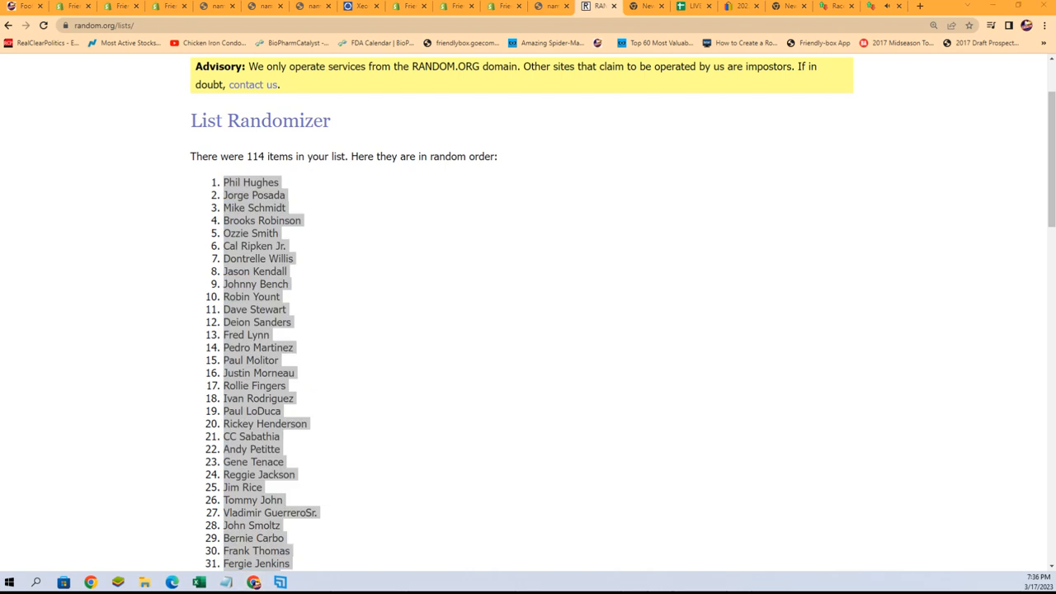
pyautogui.click(197, 582)
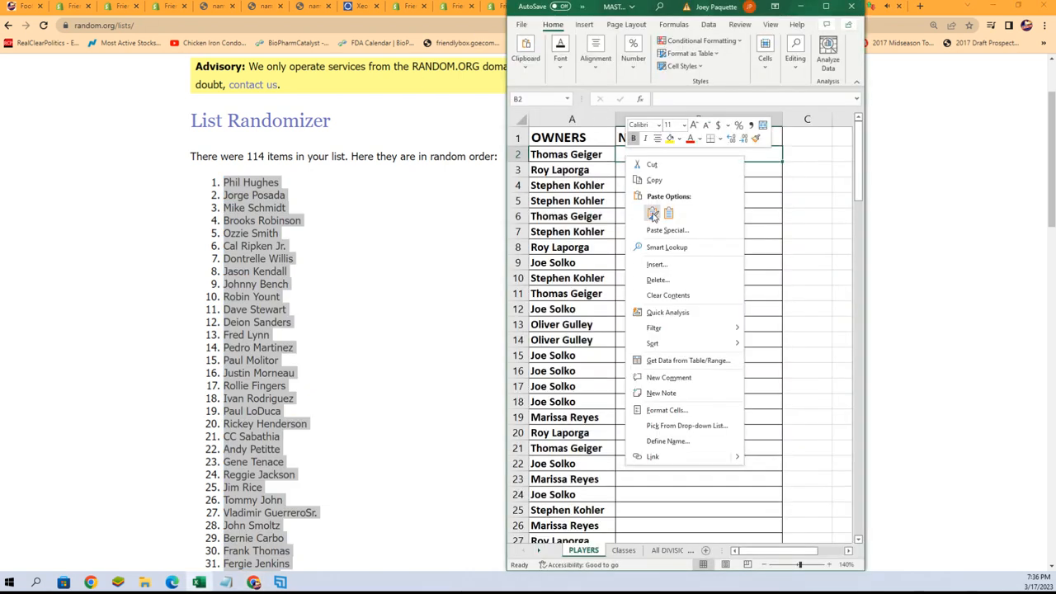
# - Paste the shuffled players as text into column B and review the sheet to row 115
pyautogui.click(666, 231)
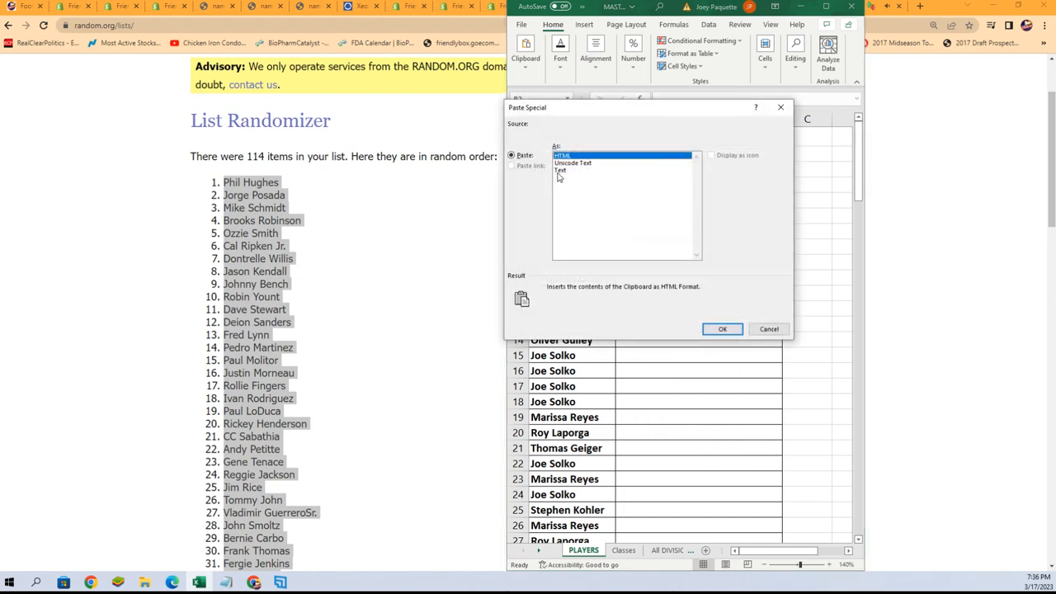
pyautogui.click(722, 329)
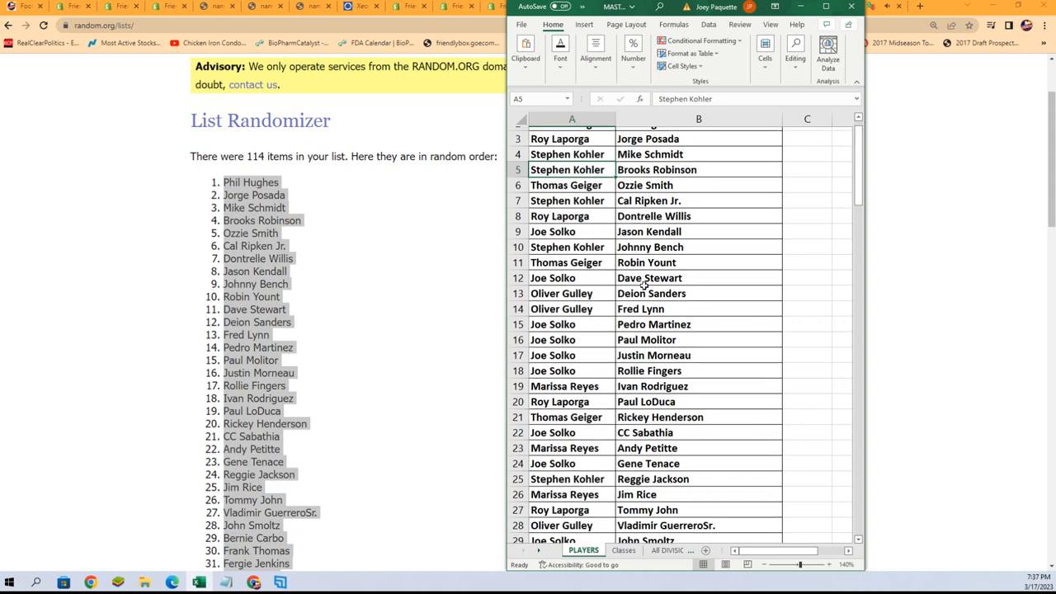
pyautogui.scroll(-3)
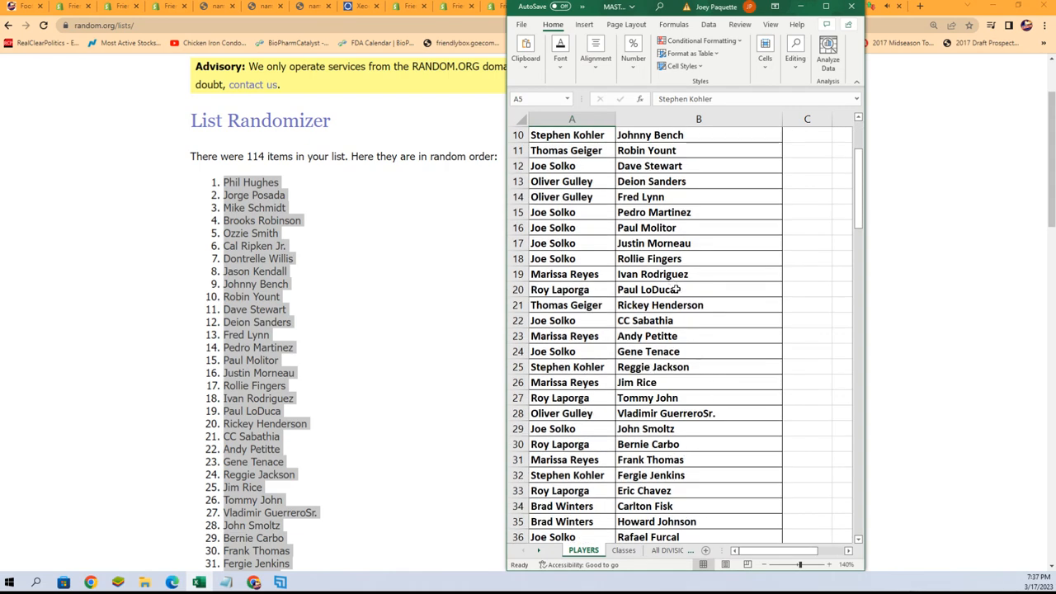
pyautogui.scroll(-3)
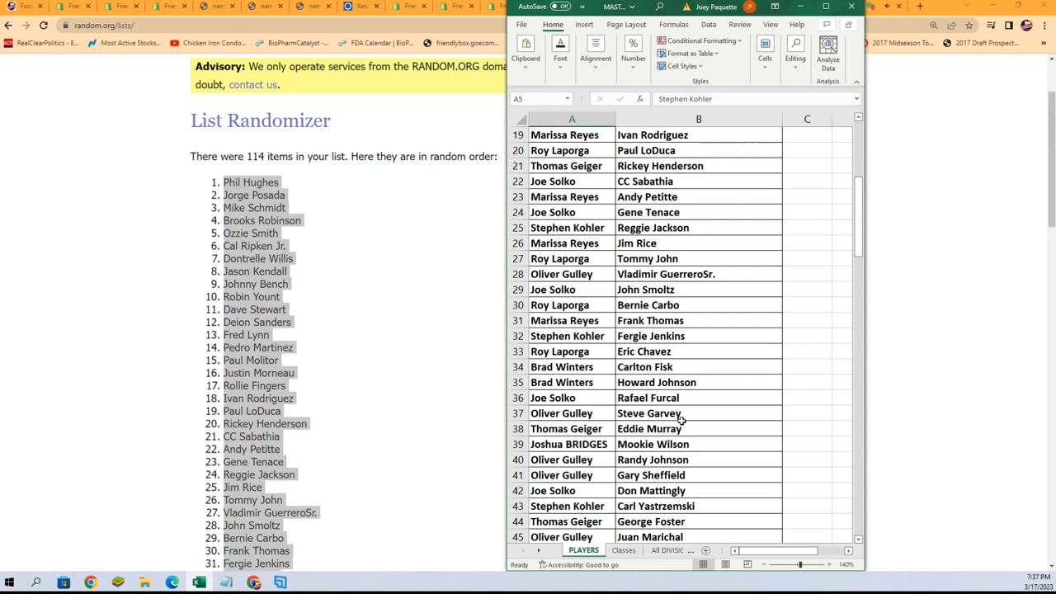
pyautogui.scroll(-3)
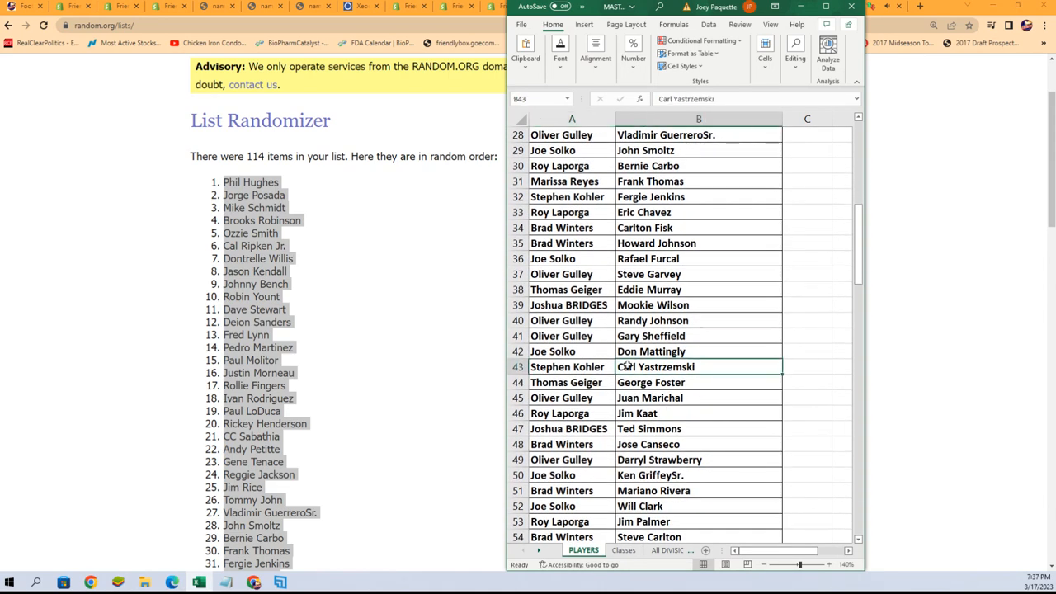
pyautogui.scroll(-3)
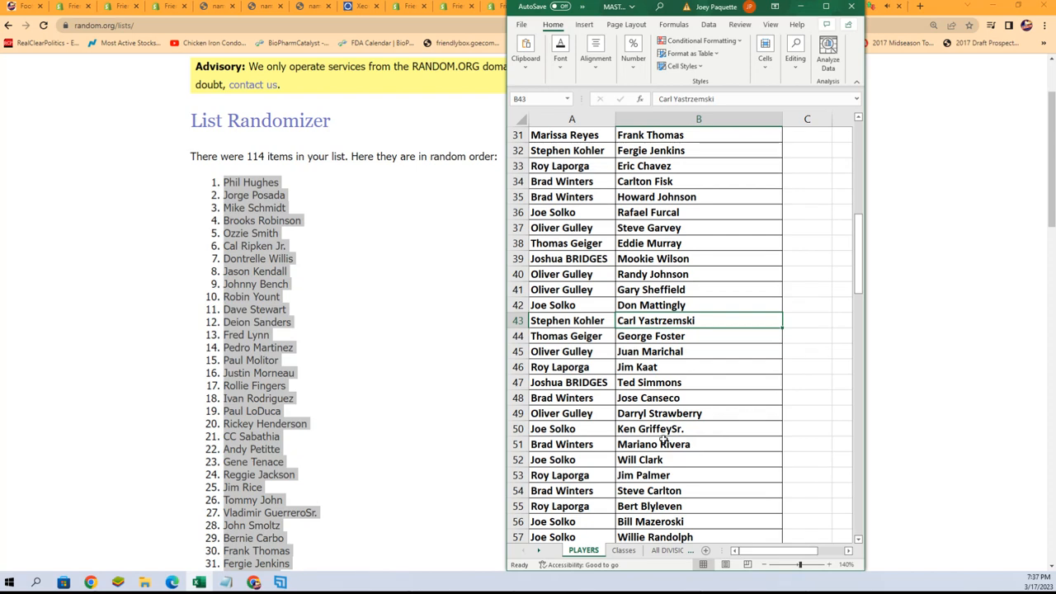
pyautogui.scroll(-3)
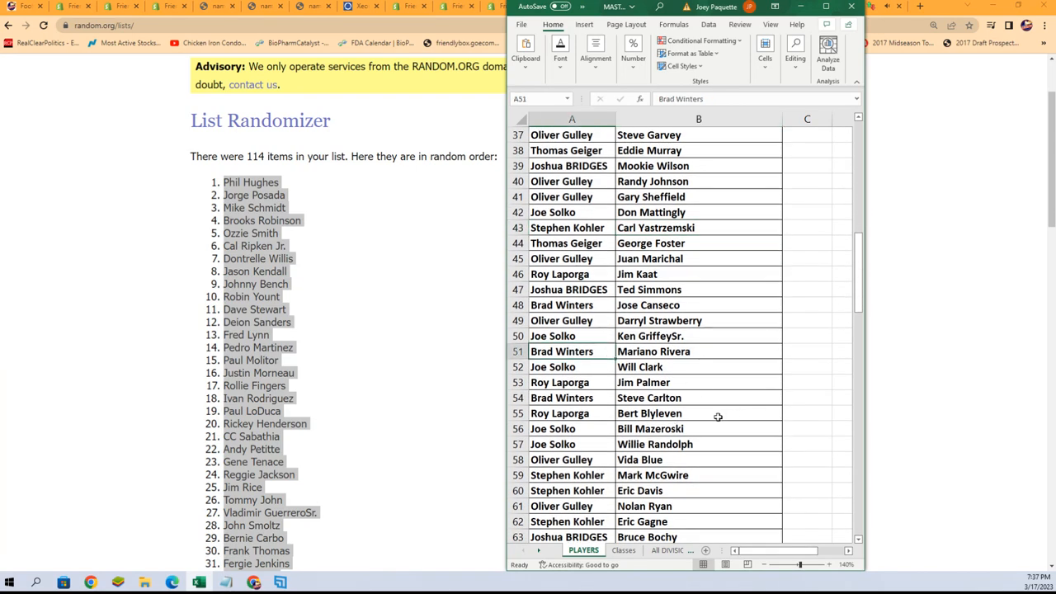
pyautogui.scroll(-3)
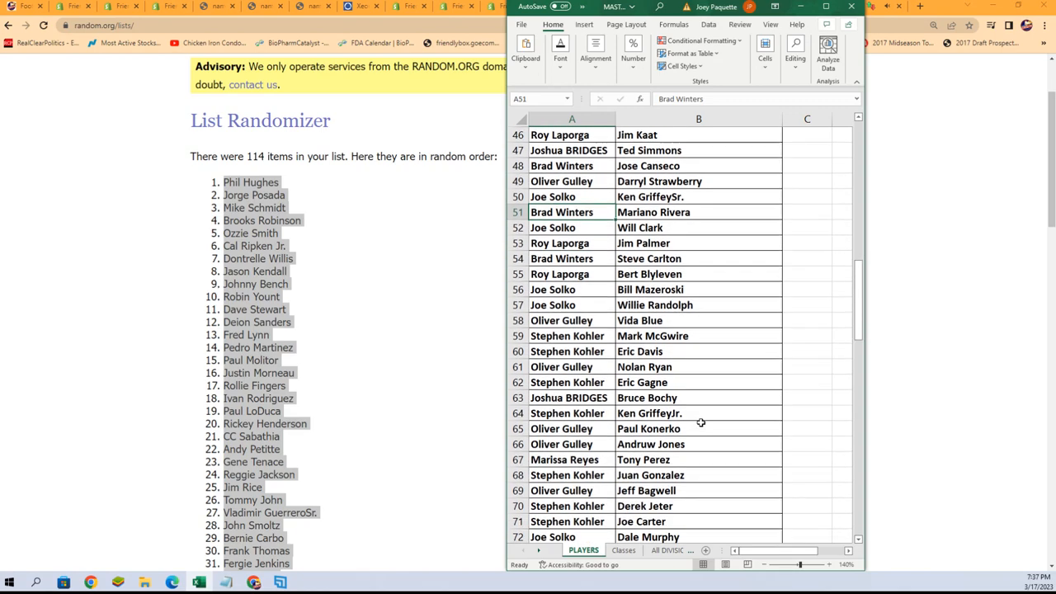
pyautogui.scroll(-3)
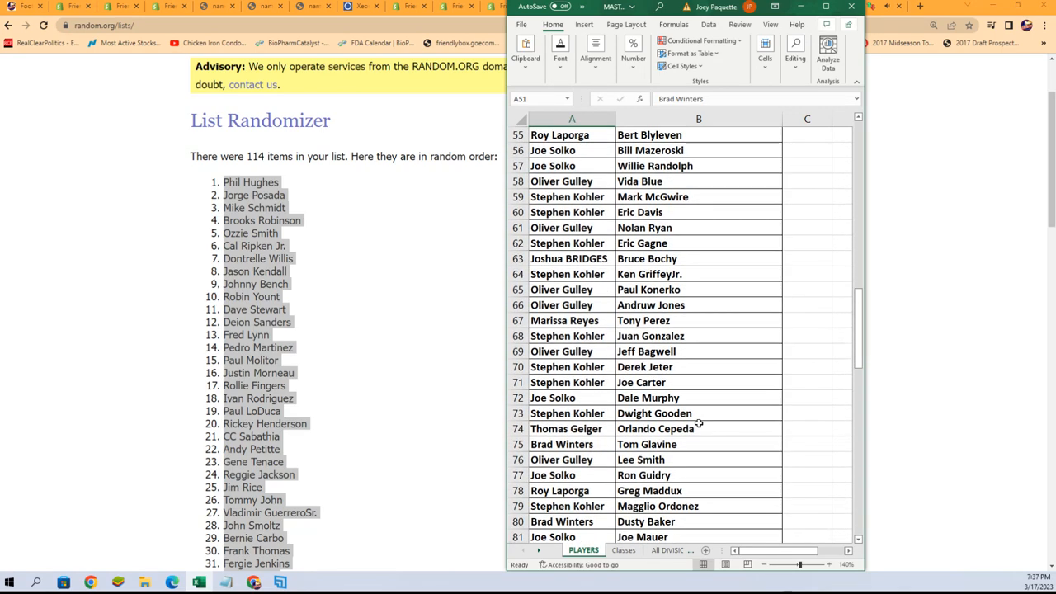
pyautogui.scroll(-3)
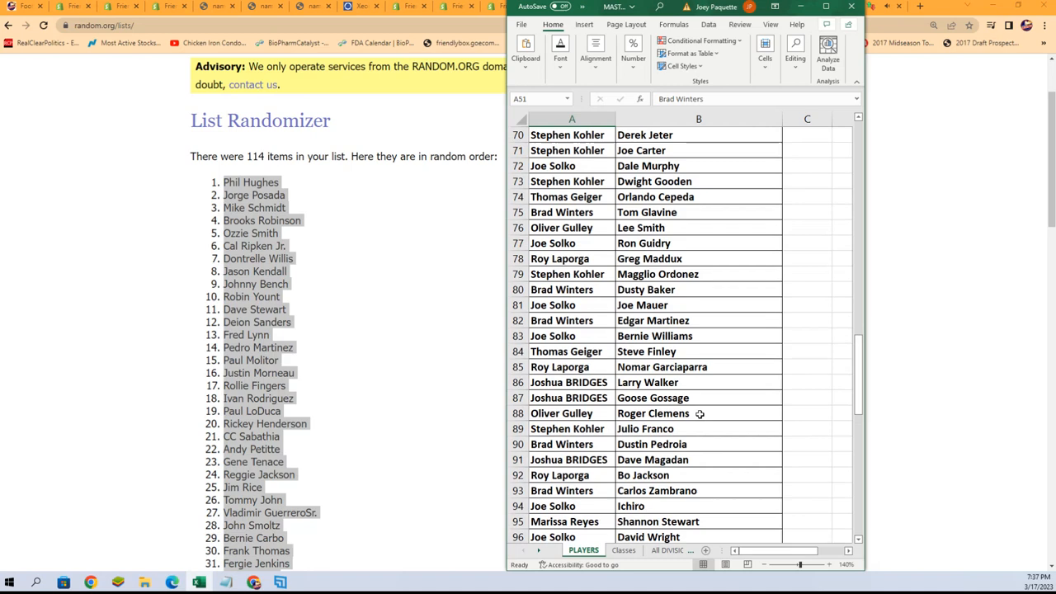
pyautogui.scroll(-3)
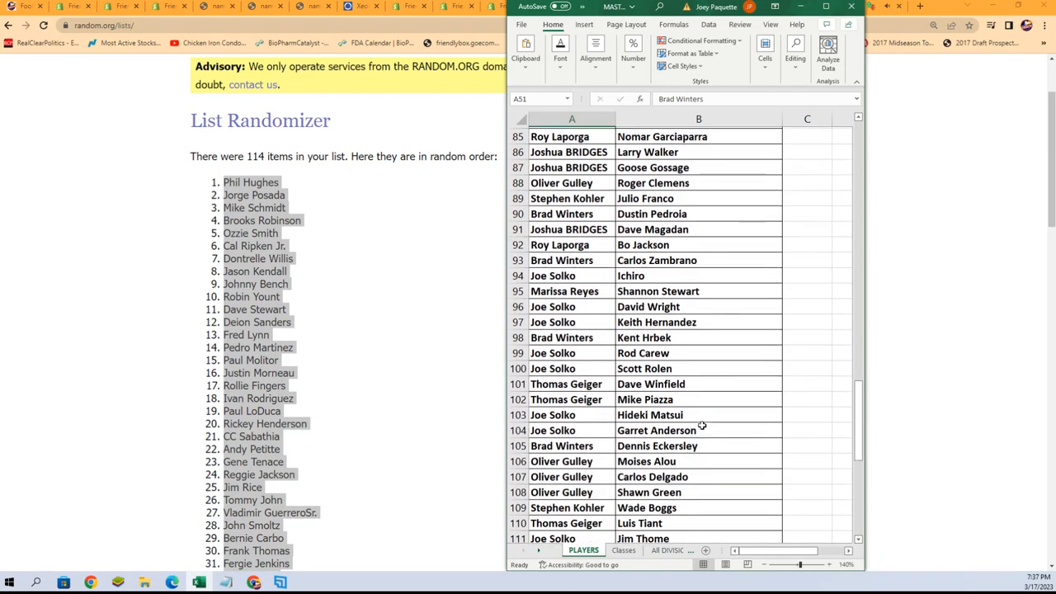
pyautogui.scroll(-3)
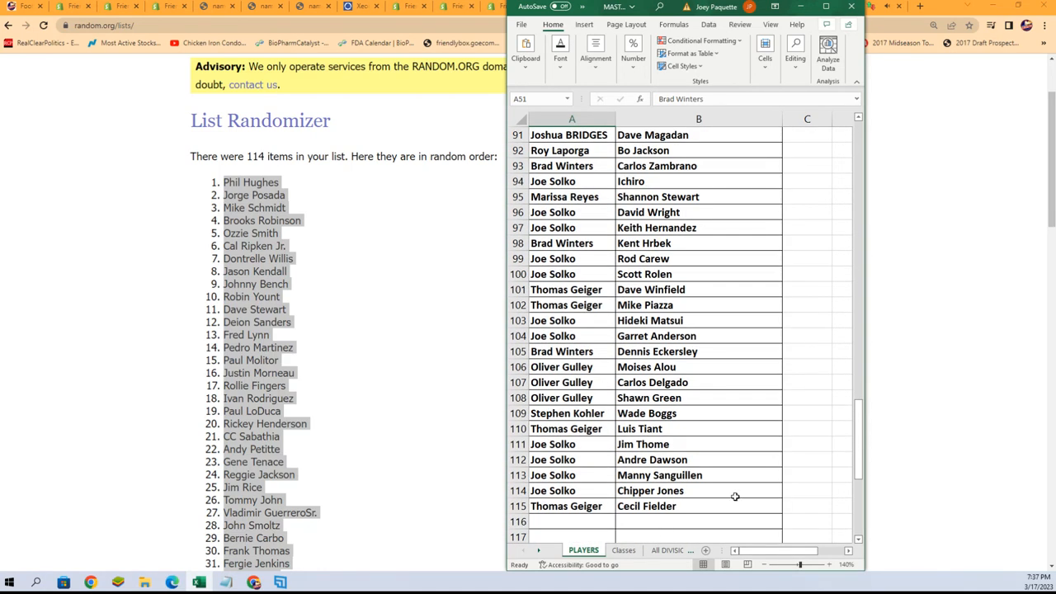
pyautogui.scroll(3)
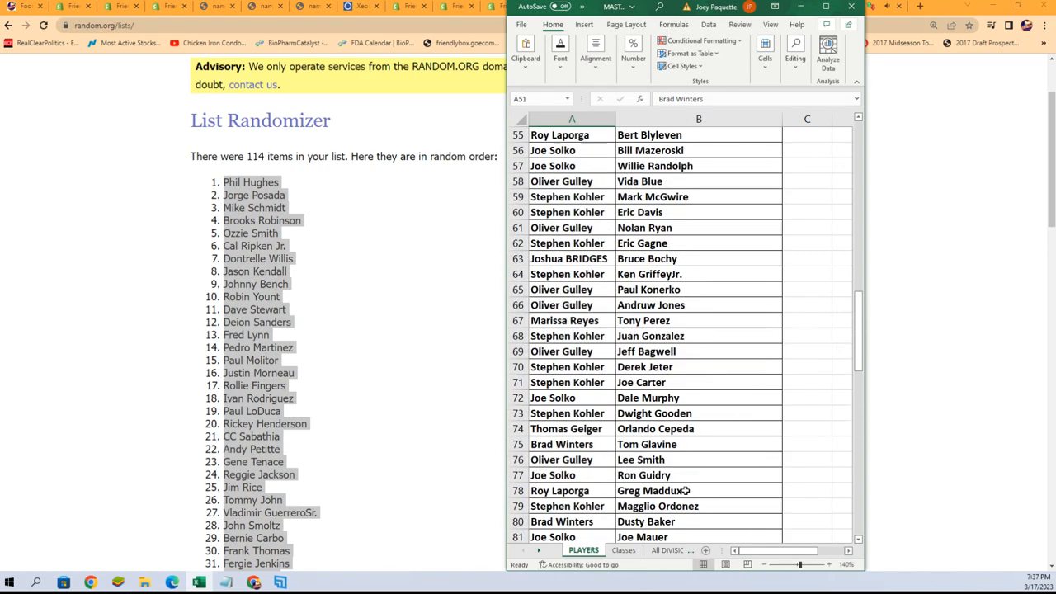
pyautogui.scroll(3)
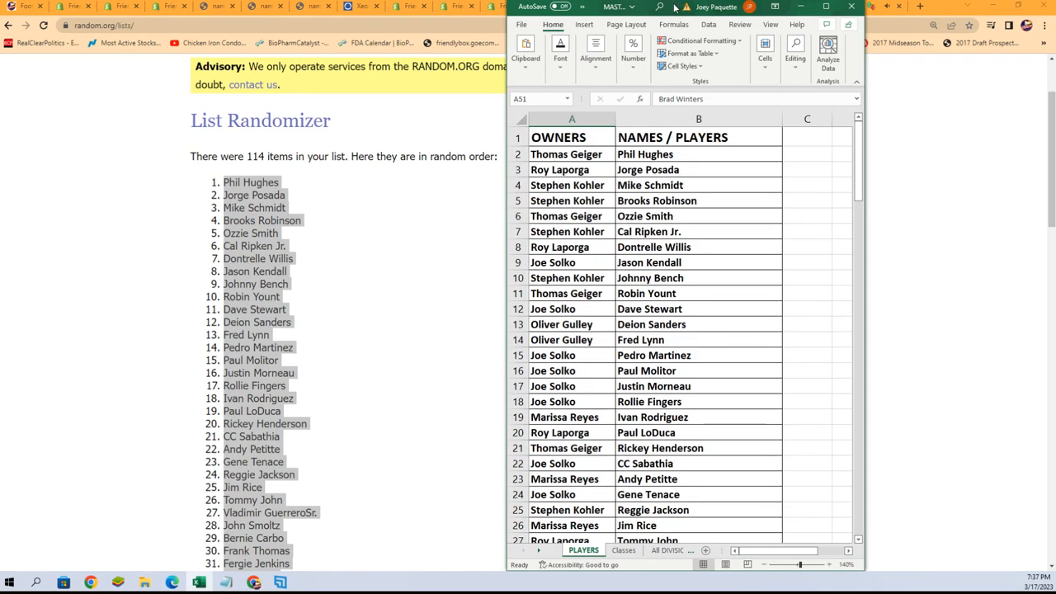
pyautogui.click(851, 6)
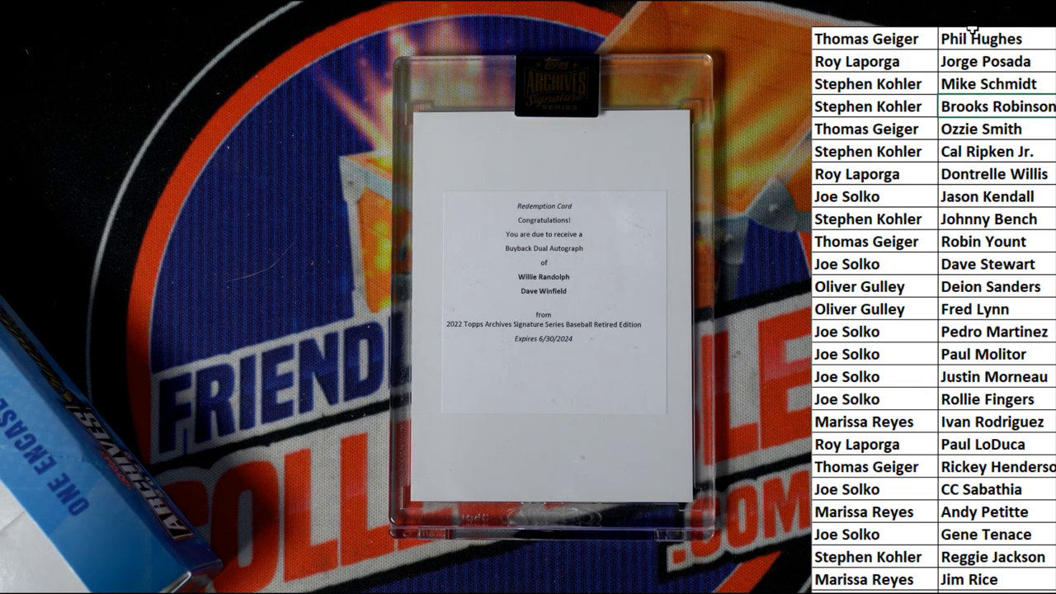
# - Scroll the reset List Randomizer form with its empty list field
pyautogui.scroll(-3)
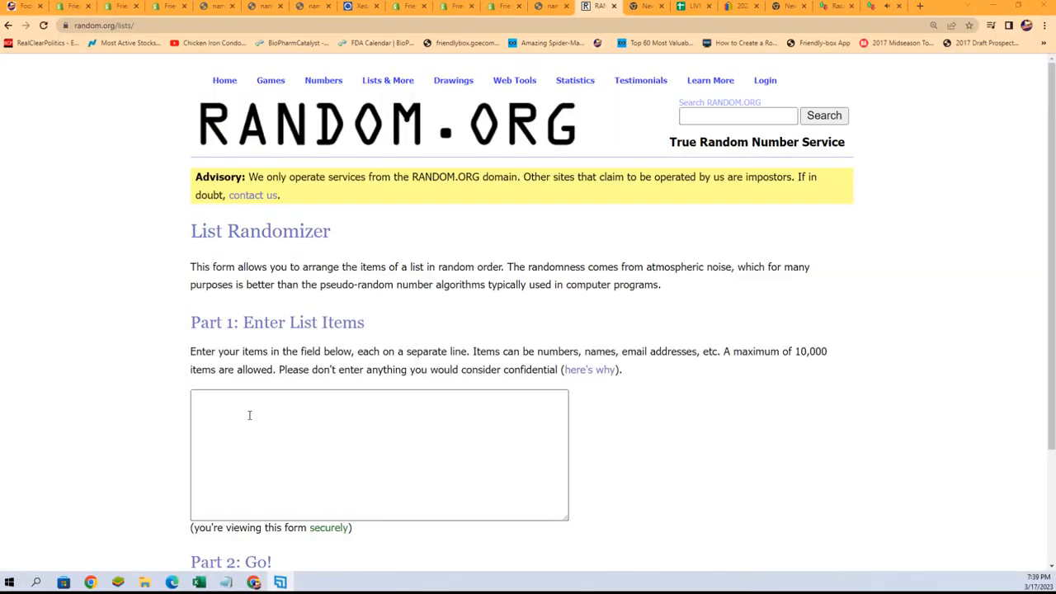
pyautogui.write('J')
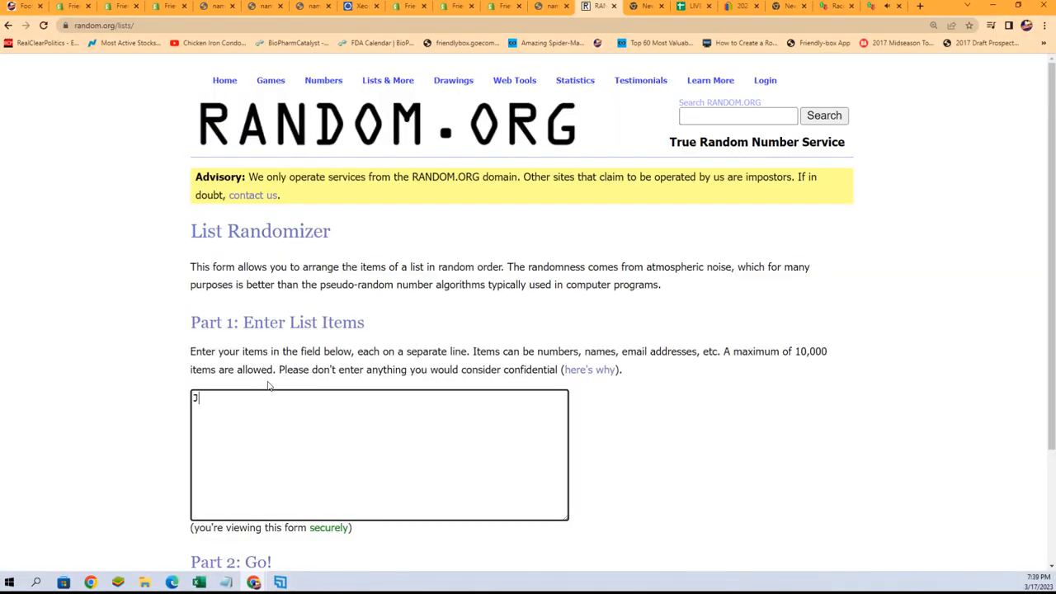
pyautogui.write('oes')
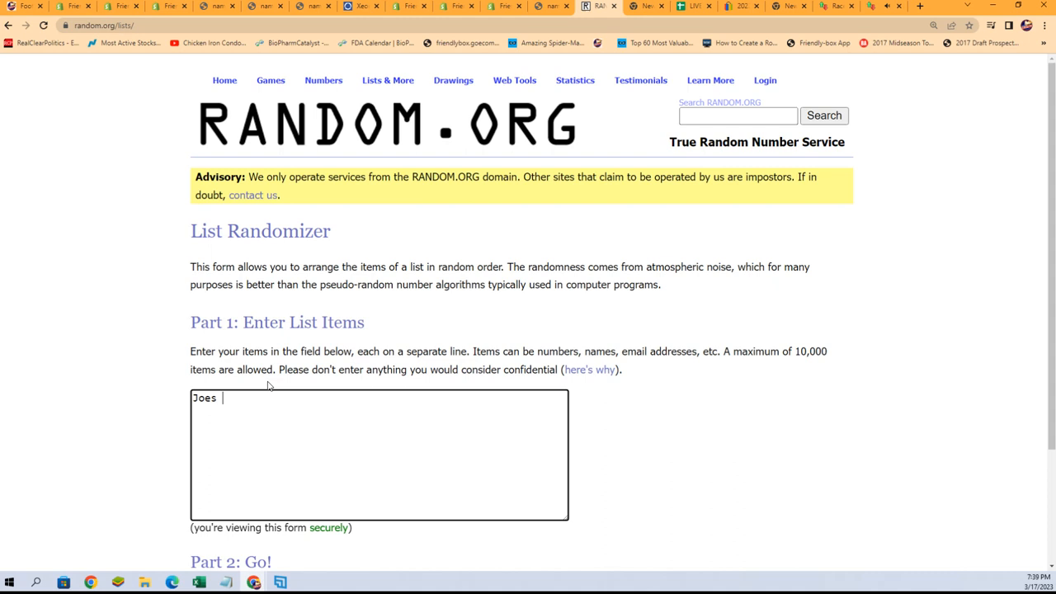
pyautogui.press('Backspace')
pyautogui.write('Tho')
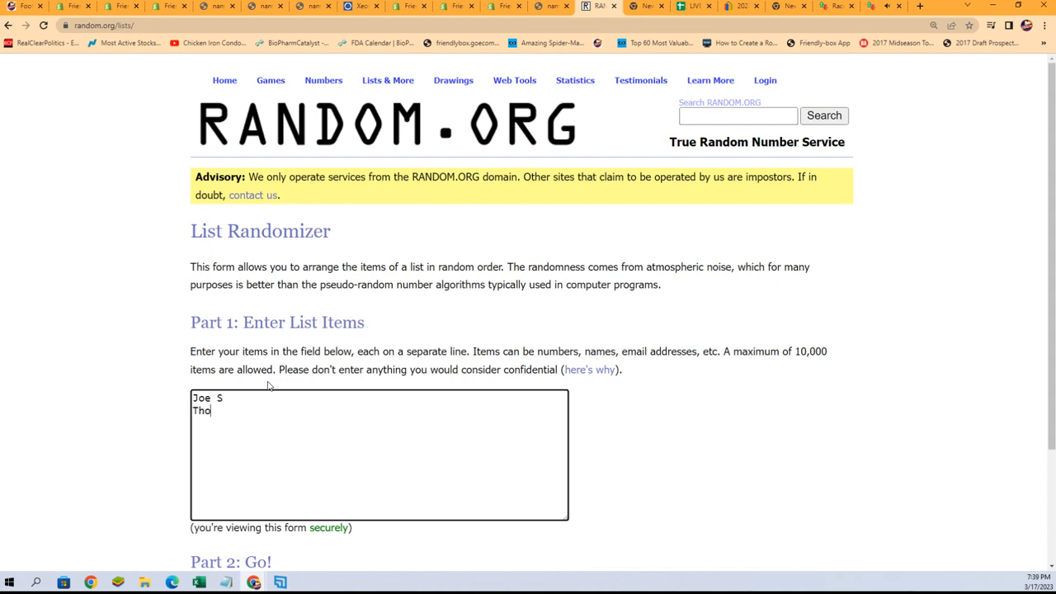
pyautogui.write('mas G')
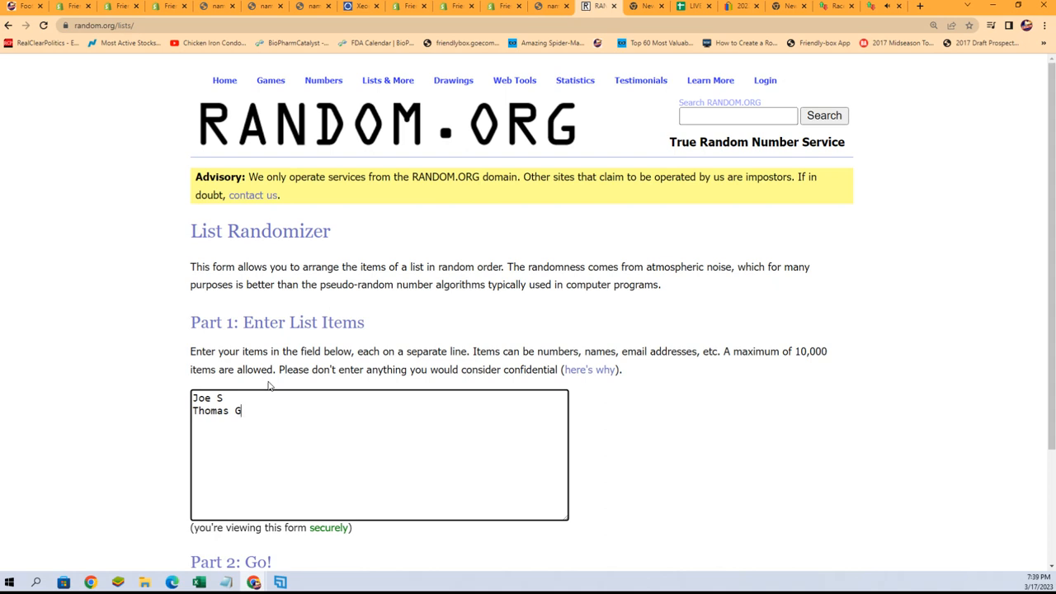
pyautogui.scroll(-3)
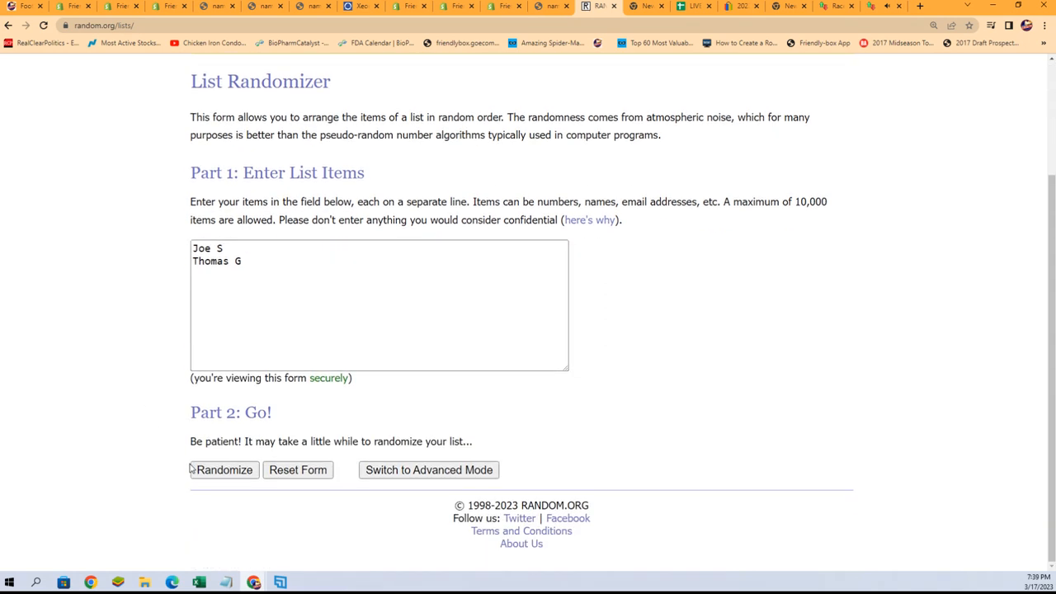
pyautogui.click(223, 469)
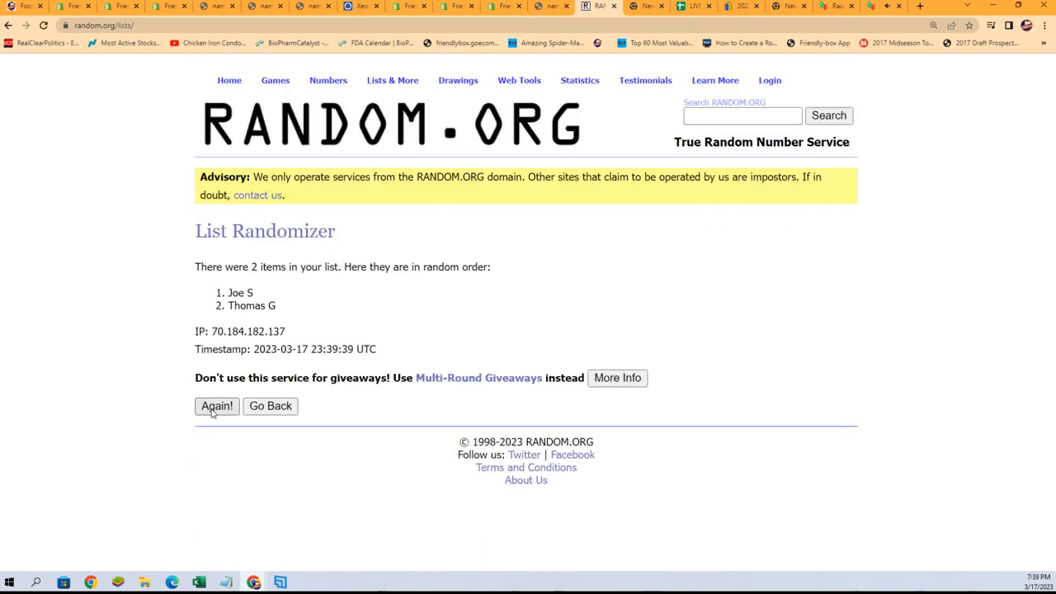
pyautogui.click(217, 406)
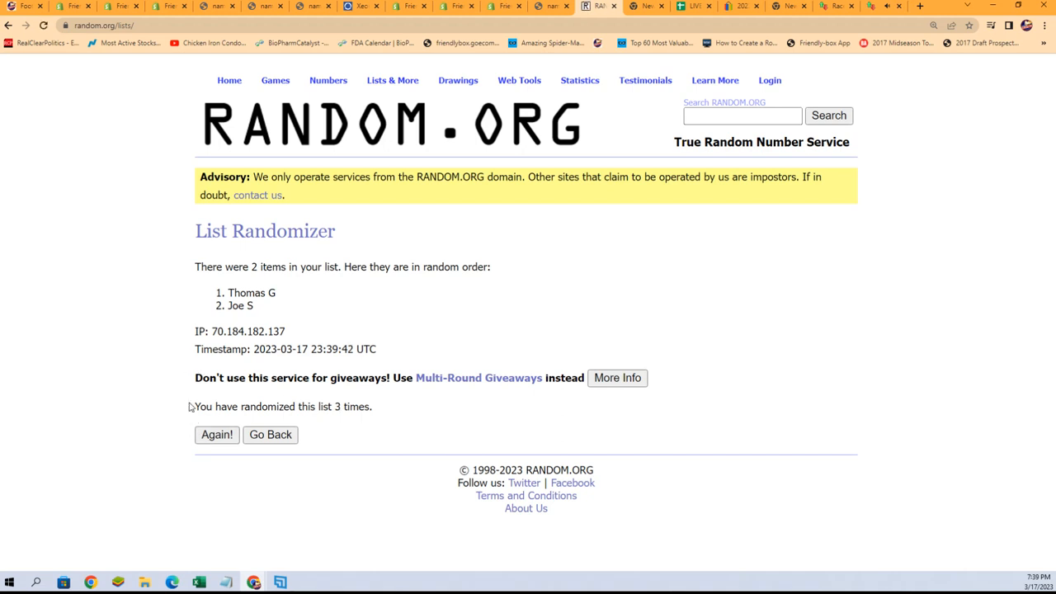
pyautogui.click(216, 435)
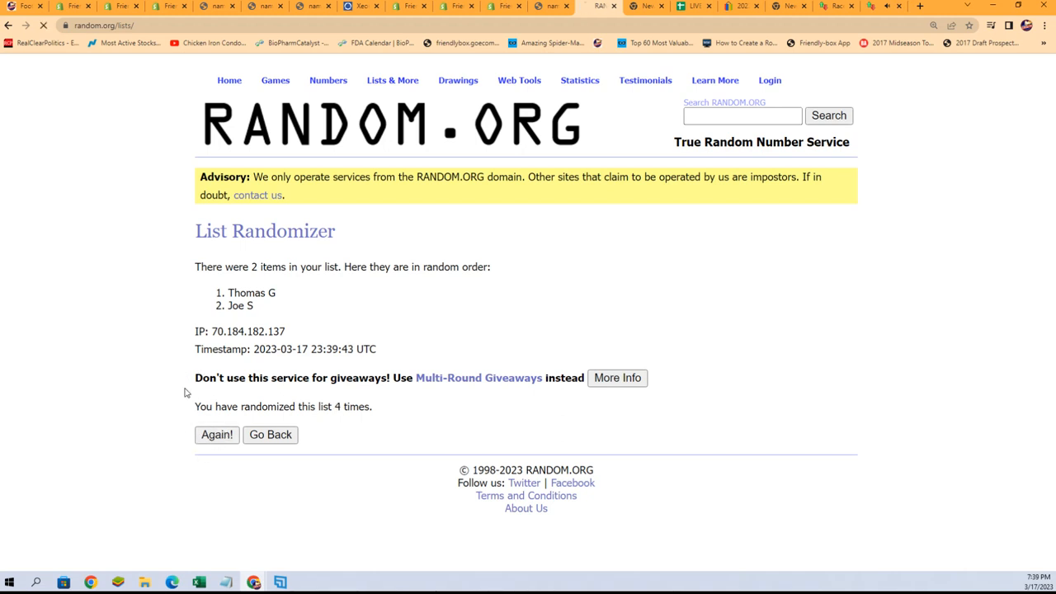
pyautogui.click(216, 435)
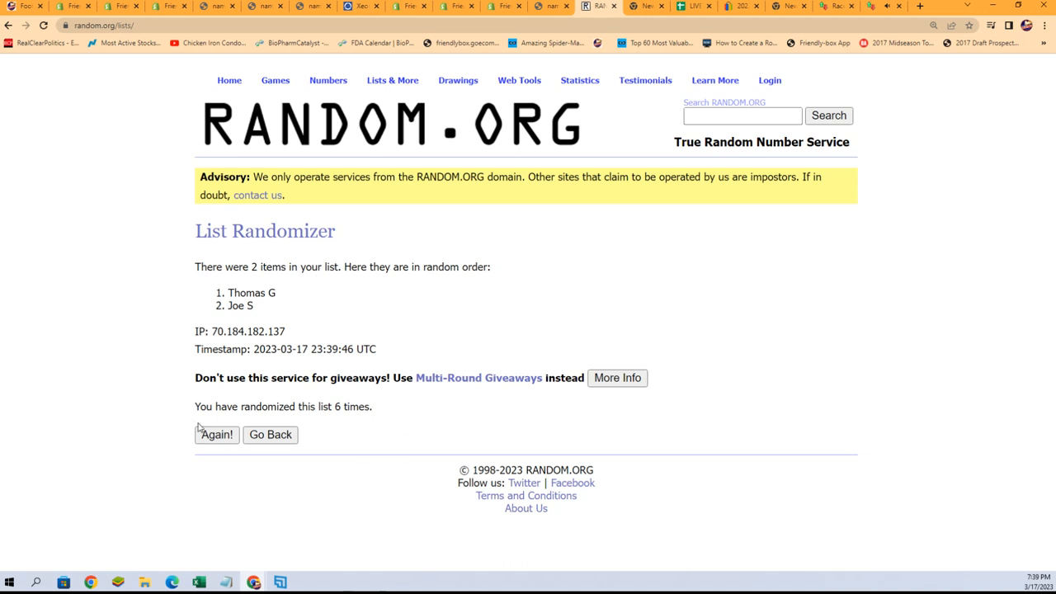
pyautogui.click(217, 435)
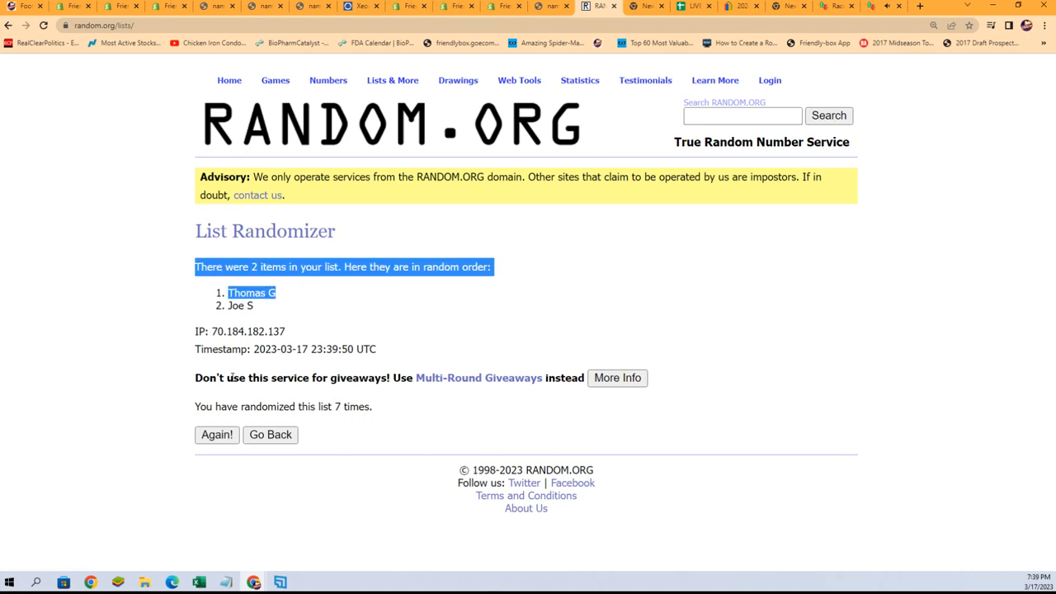
pyautogui.click(734, 234)
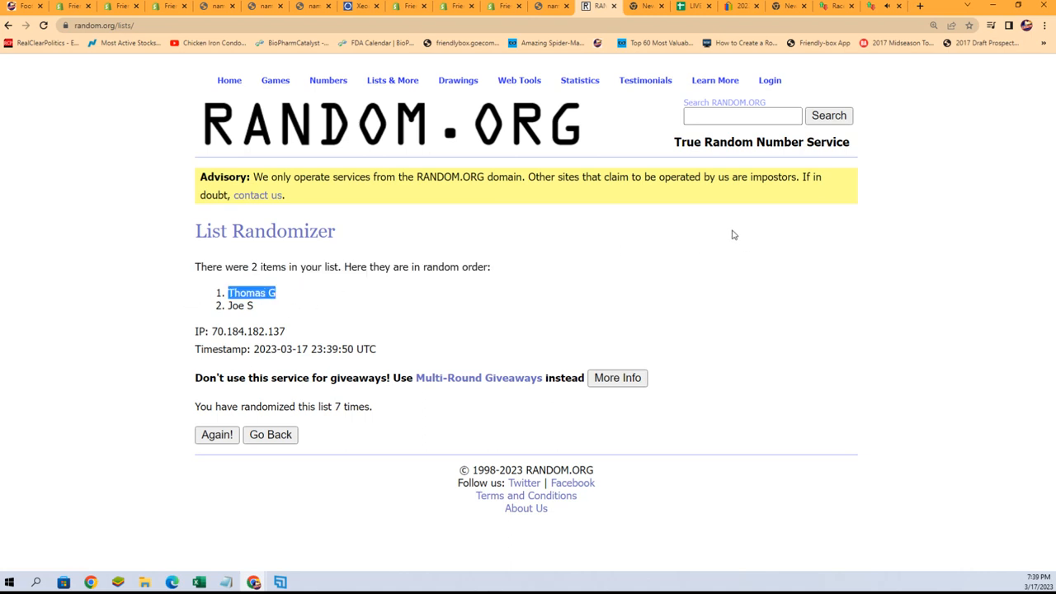
pyautogui.moveTo(666, 233)
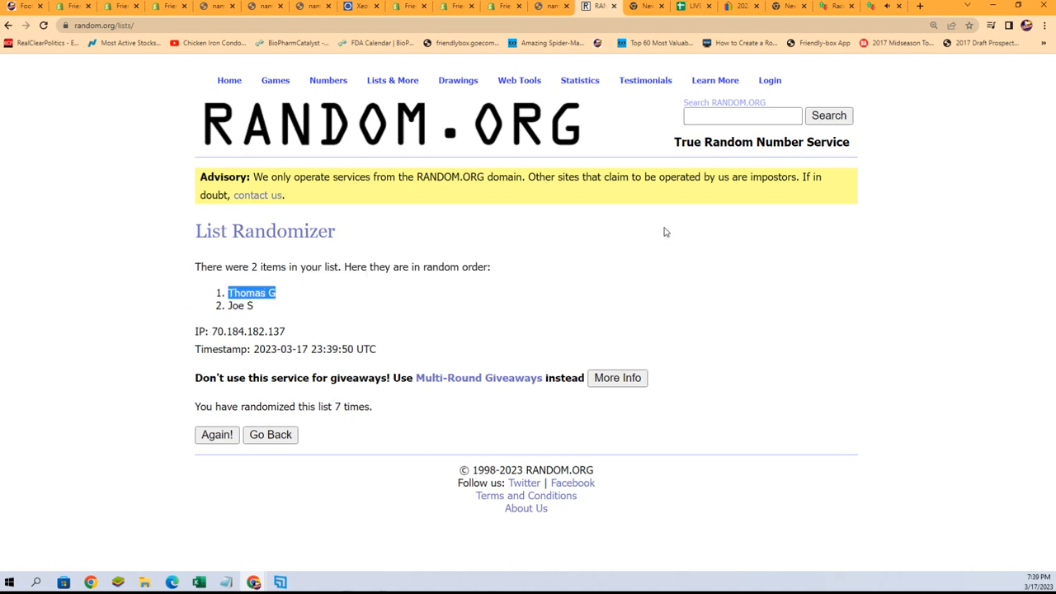